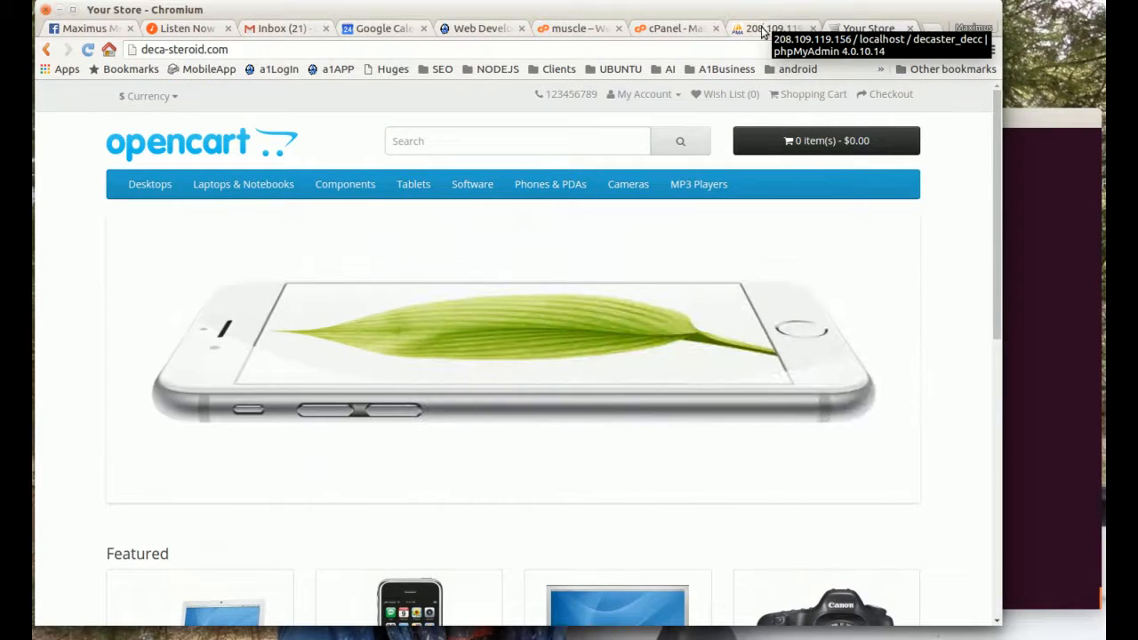
Show the decaster_decc Structure view and scroll through all 124 OpenCart tables
click(771, 27)
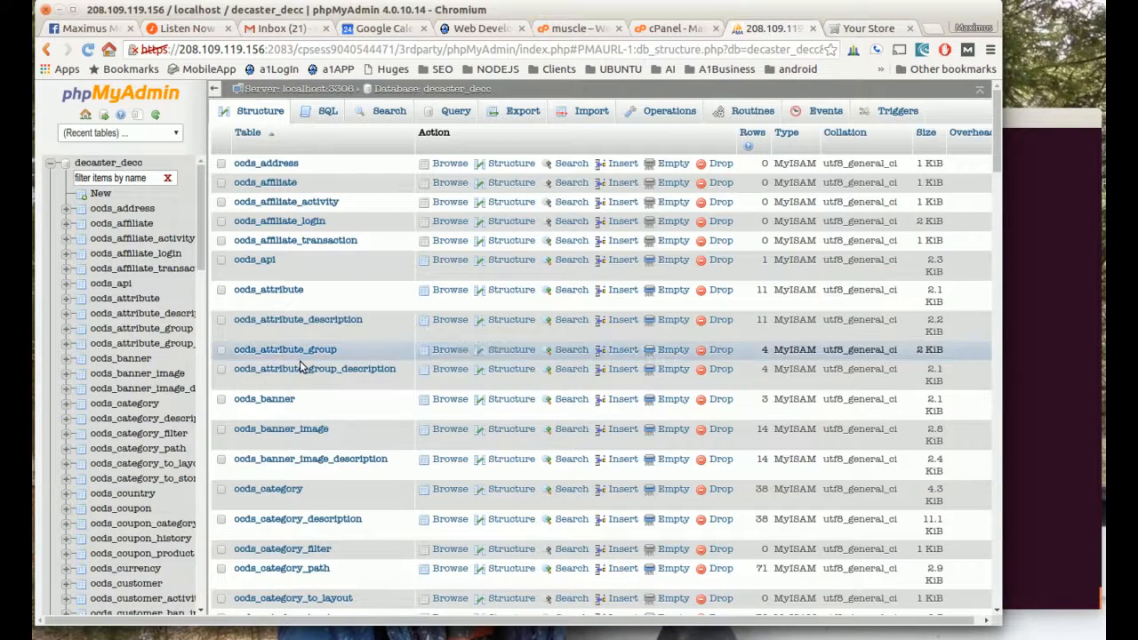
mouse_move(304, 240)
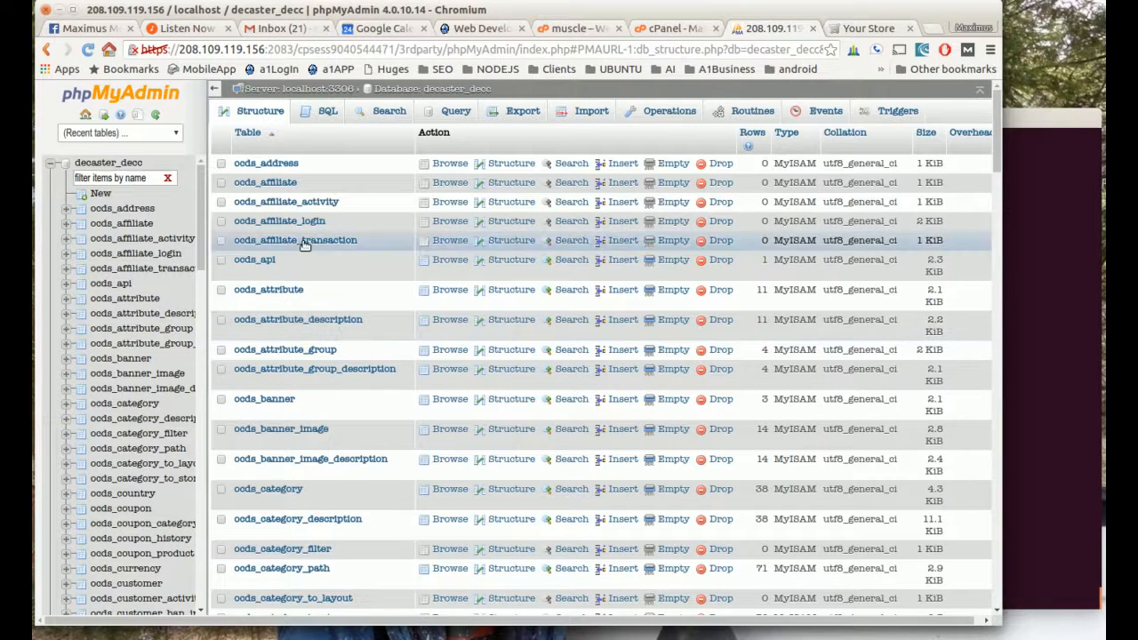
scroll(down, 3)
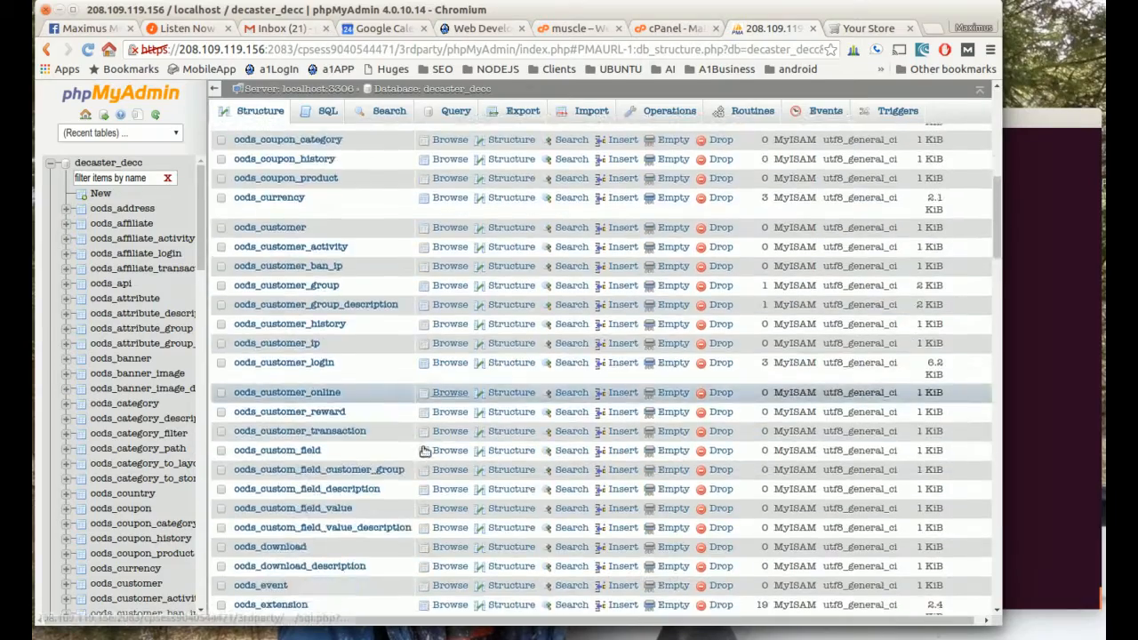
scroll(down, 3)
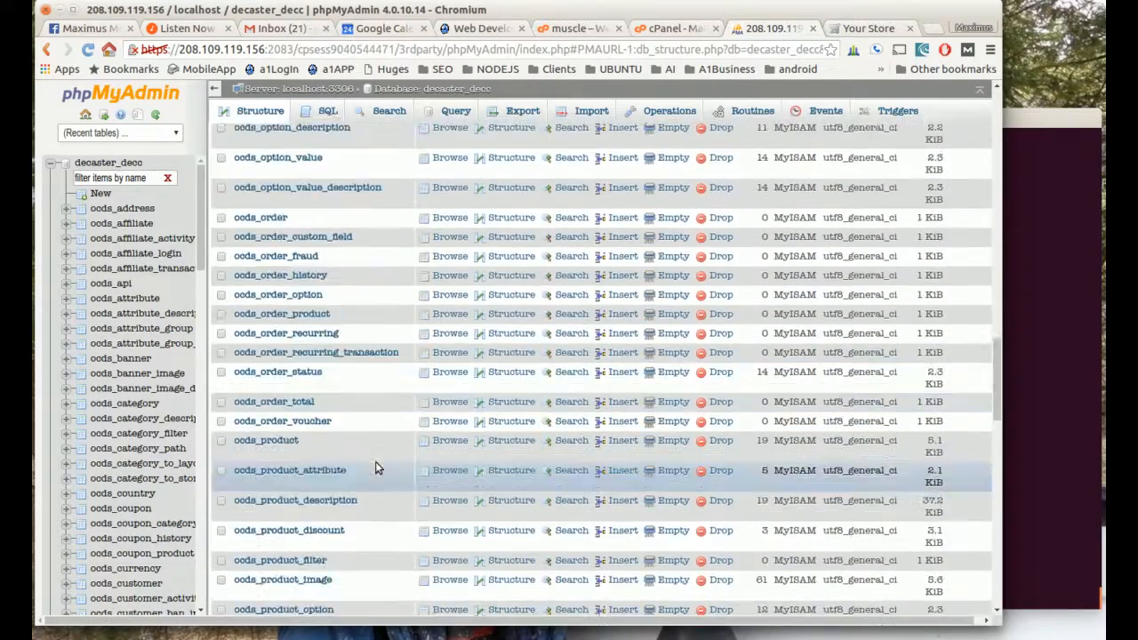
scroll(down, 3)
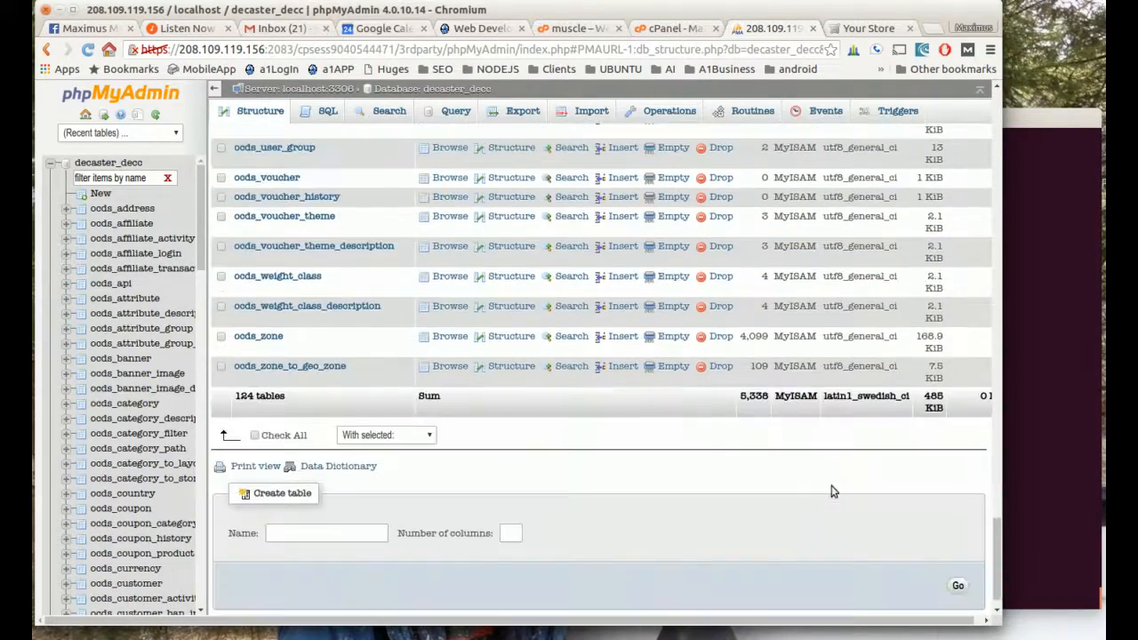
Check all 124 tables, drop them, and confirm the DROP TABLE query
click(254, 435)
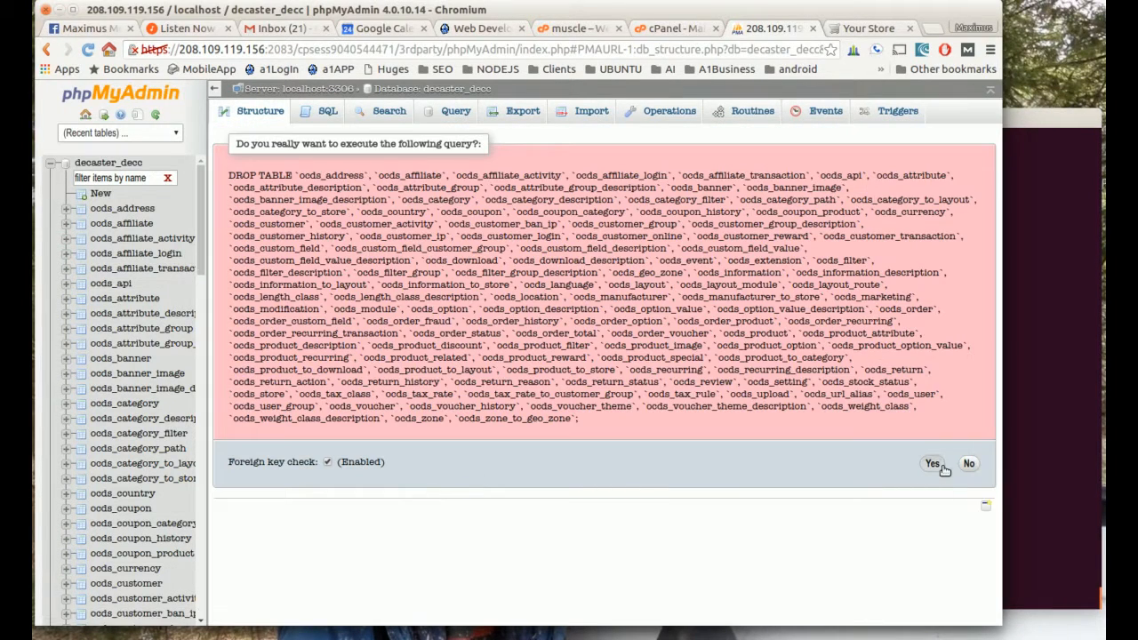
click(931, 462)
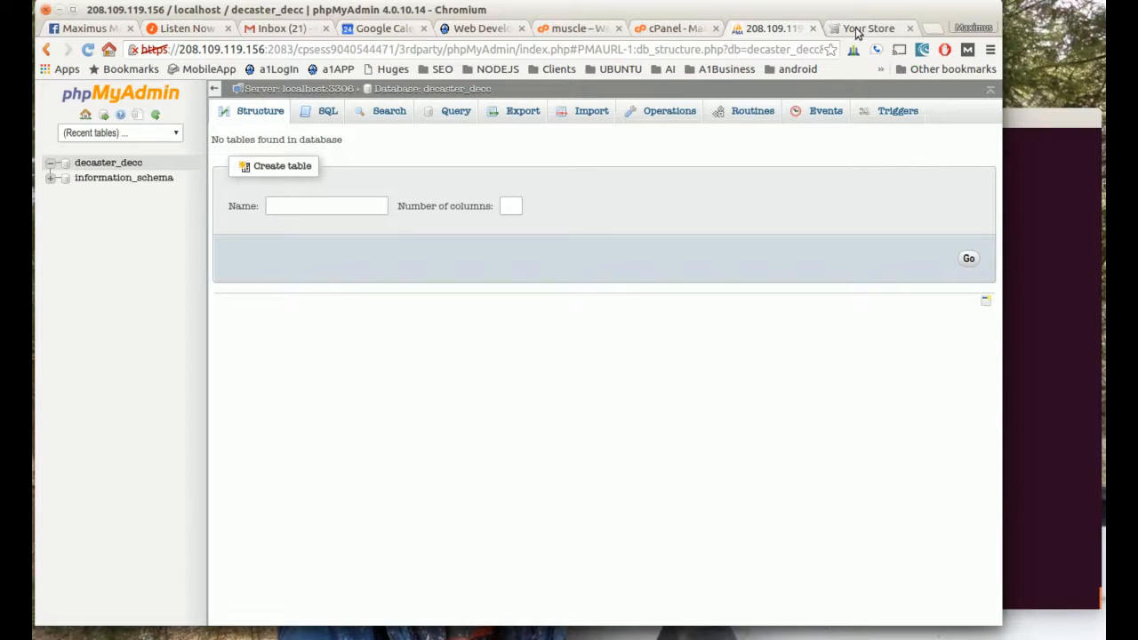
Reload the deca-steroid.com storefront to see the missing-table database errors
click(869, 27)
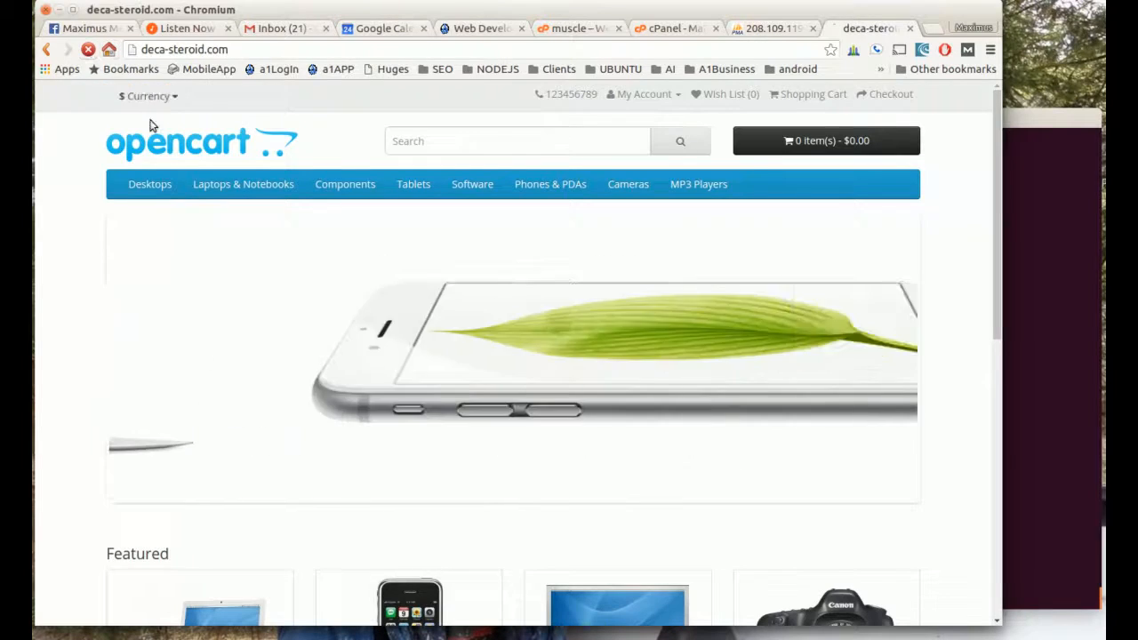
click(87, 49)
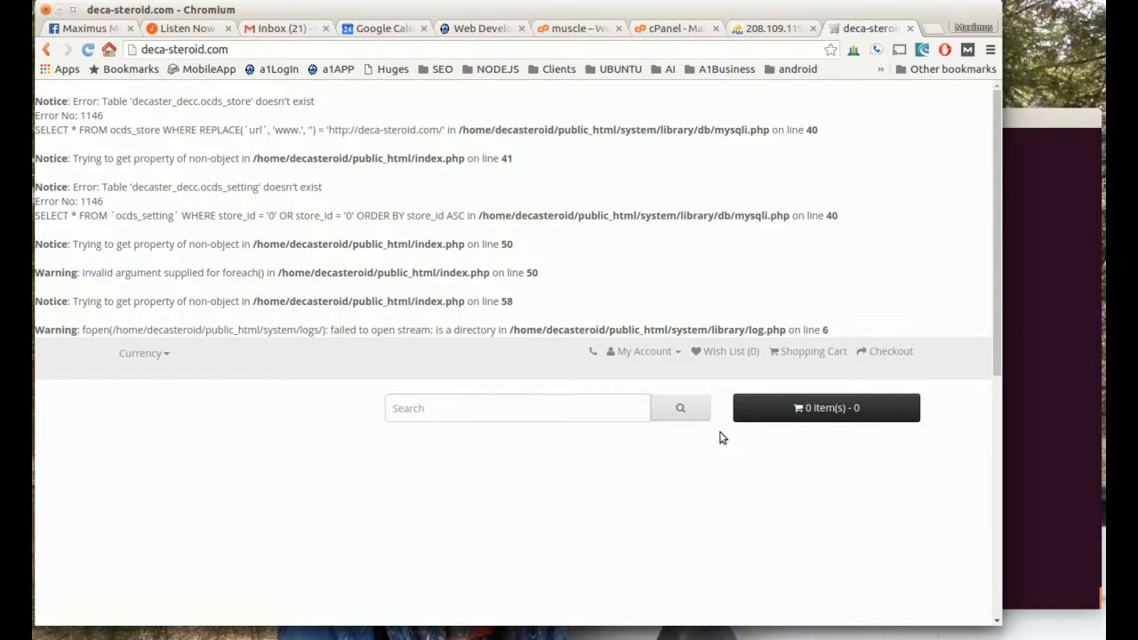
mouse_move(544, 398)
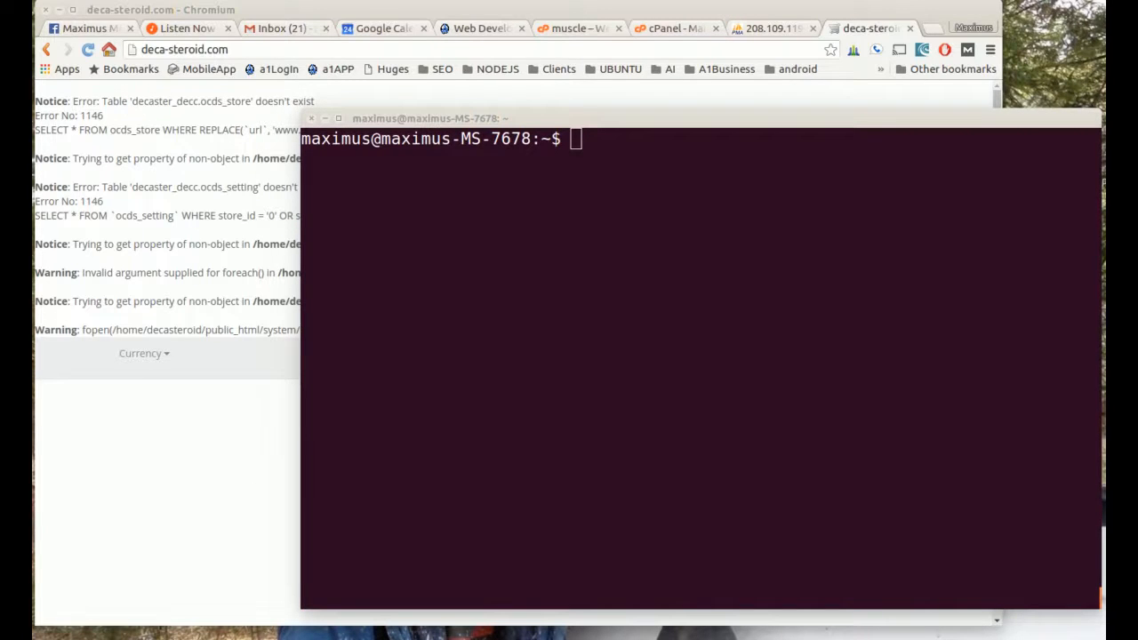
mouse_move(424, 289)
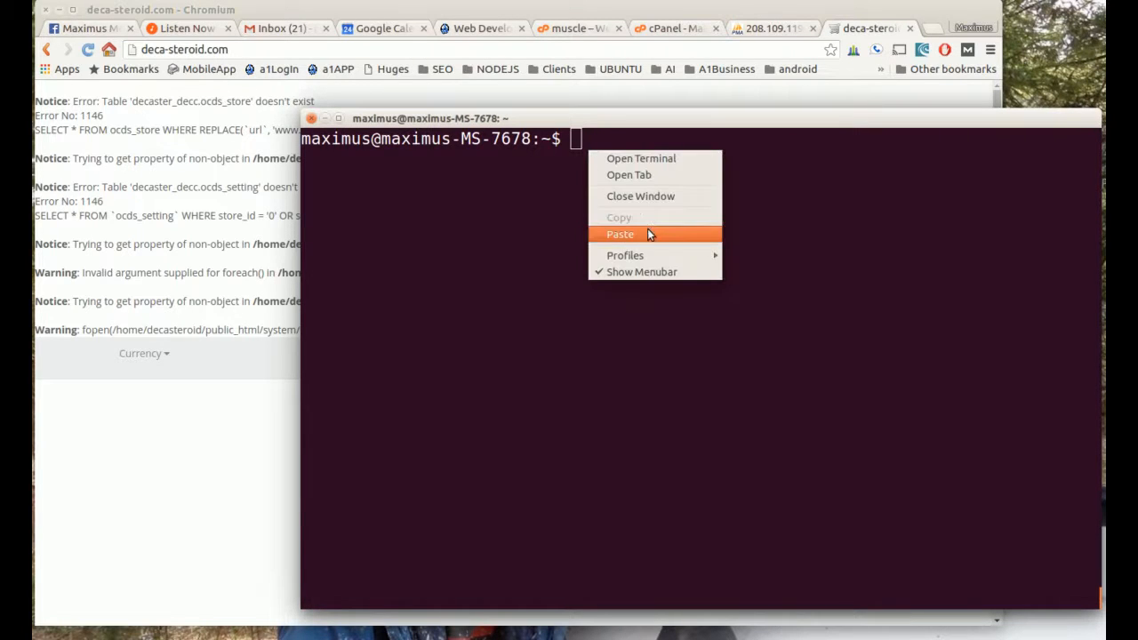
SSH into the deca-steroid.com server, list files, and cd into public_html
click(619, 233)
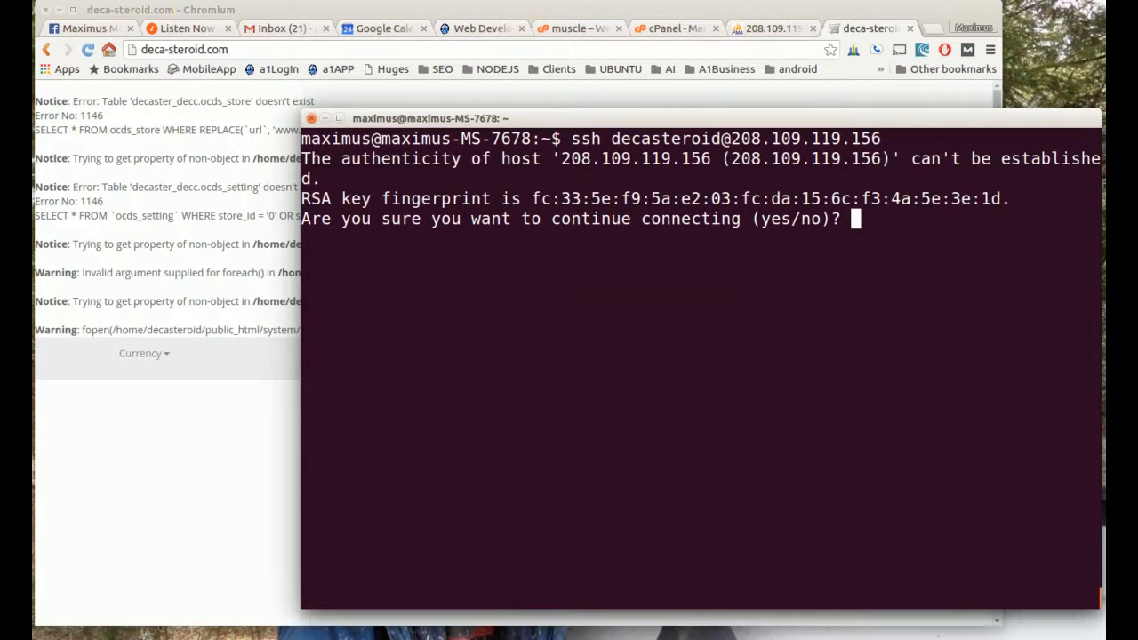
text(yes)
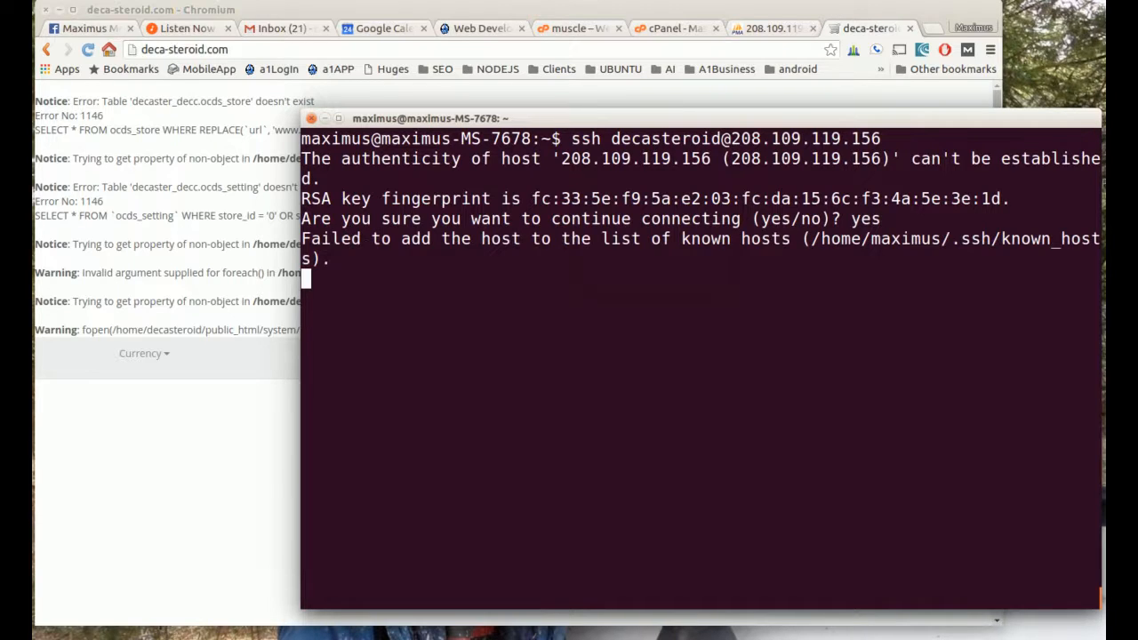
key(Return)
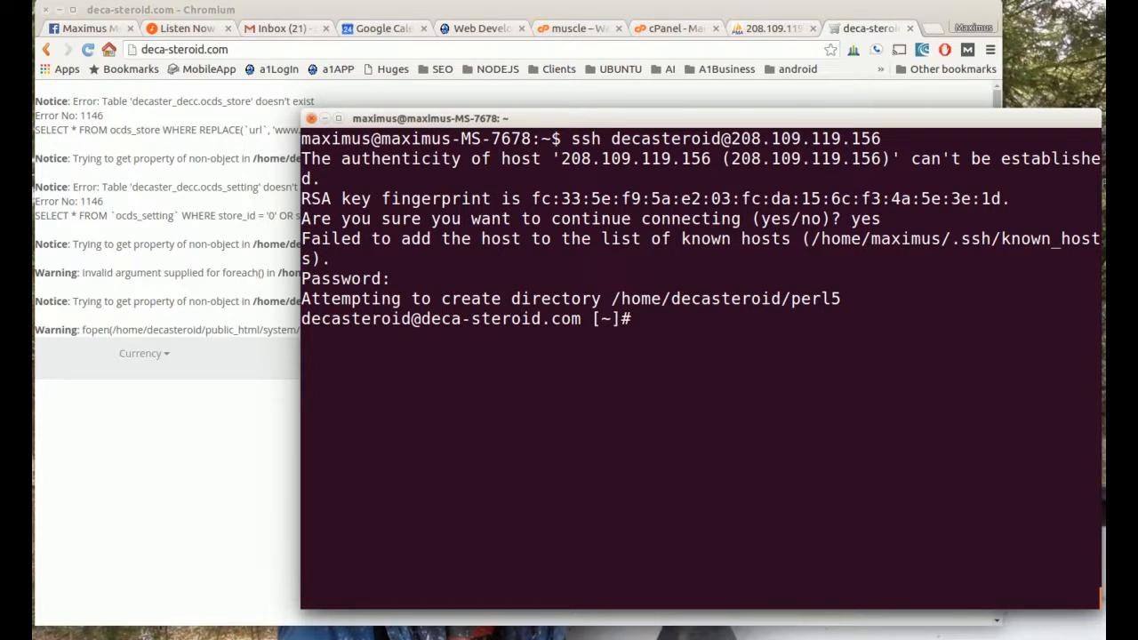
text(ls)
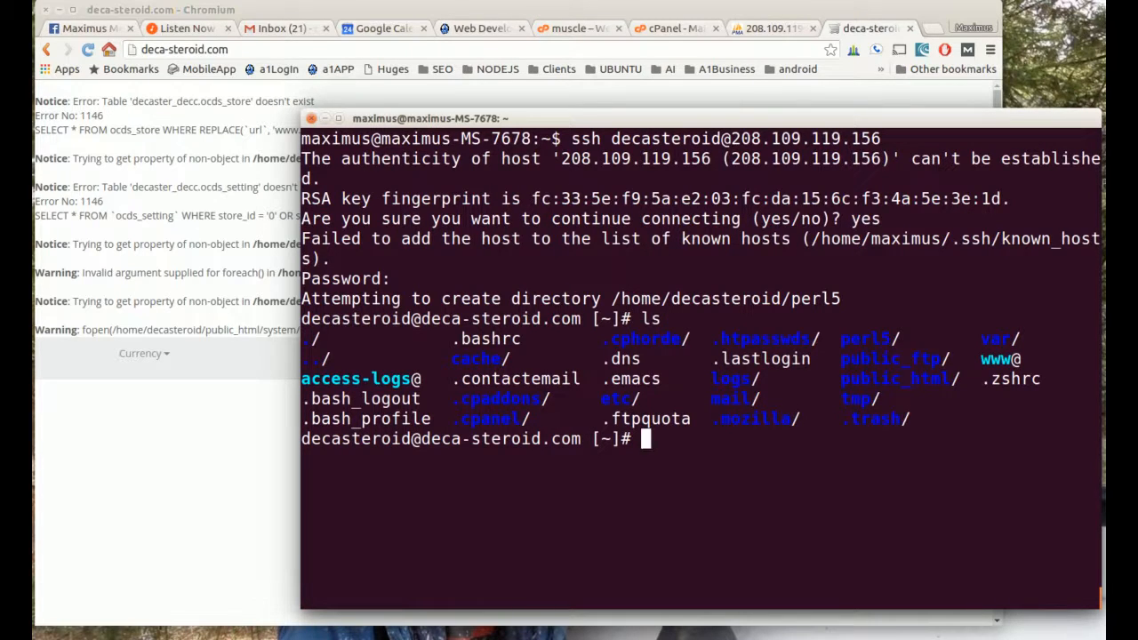
text(cd public_htm)
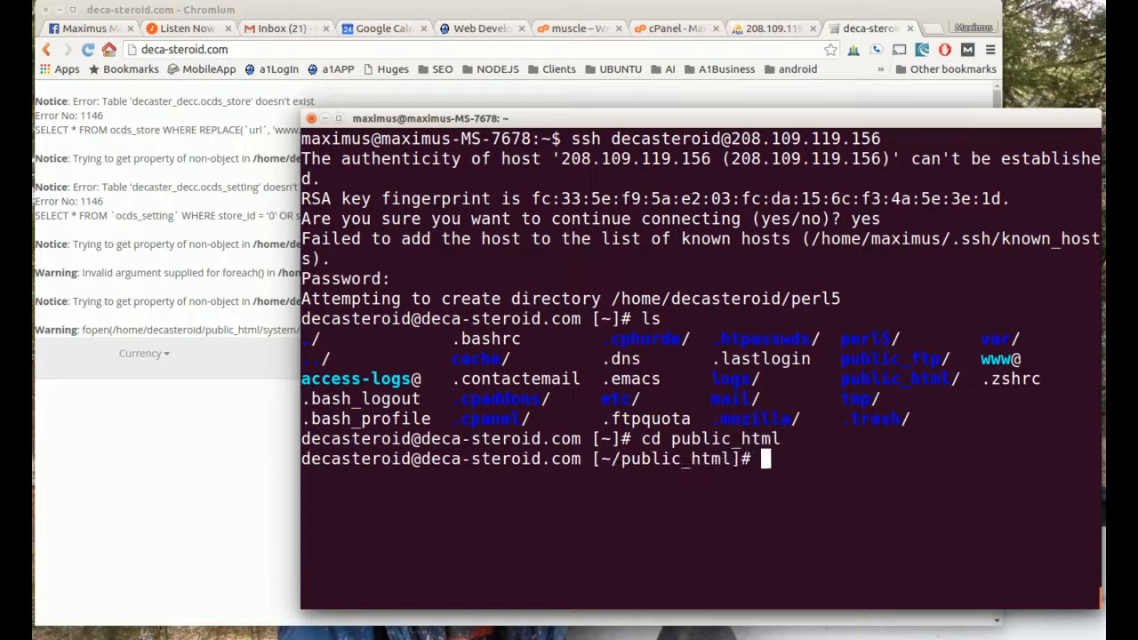
Delete the admin folder with rm -r admin and confirm with a fresh listing
text(ls)
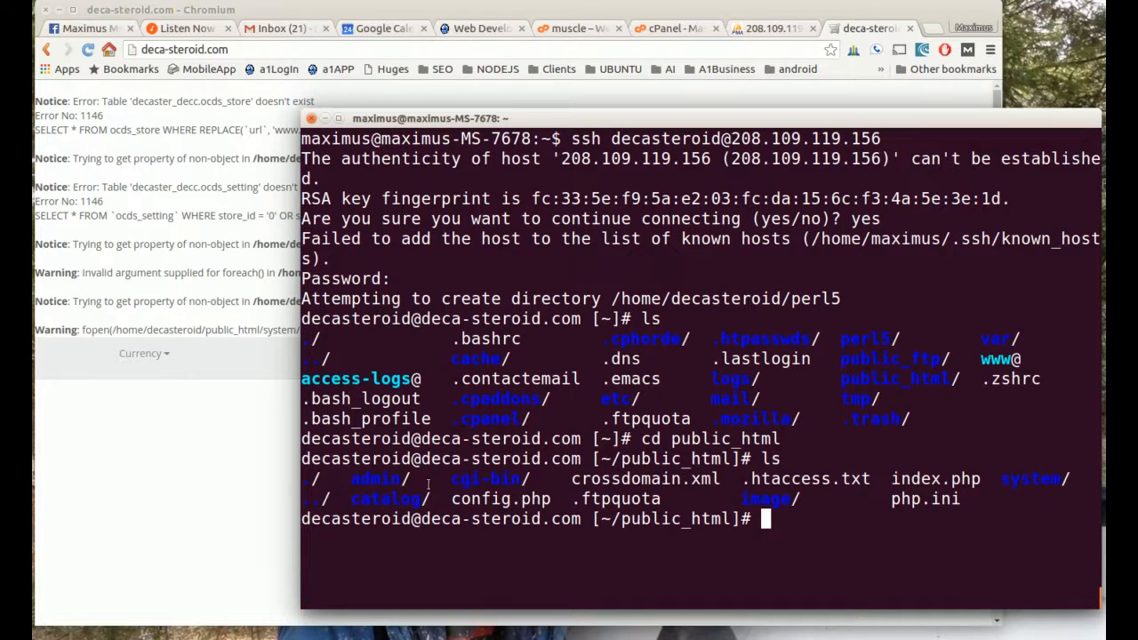
double_click(376, 478)
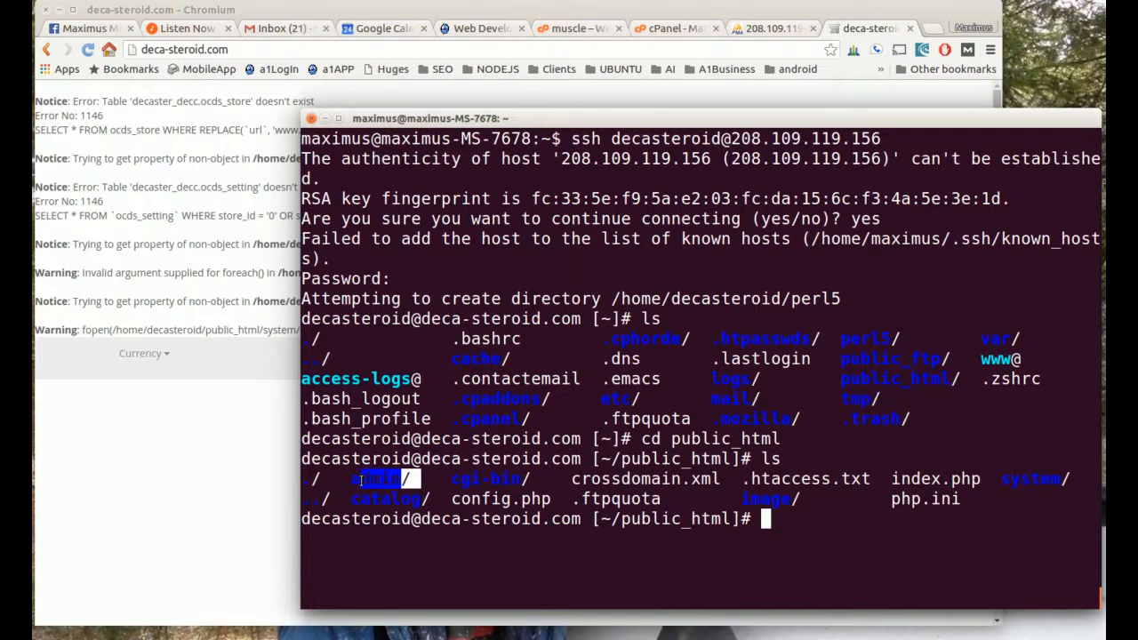
right_click(400, 480)
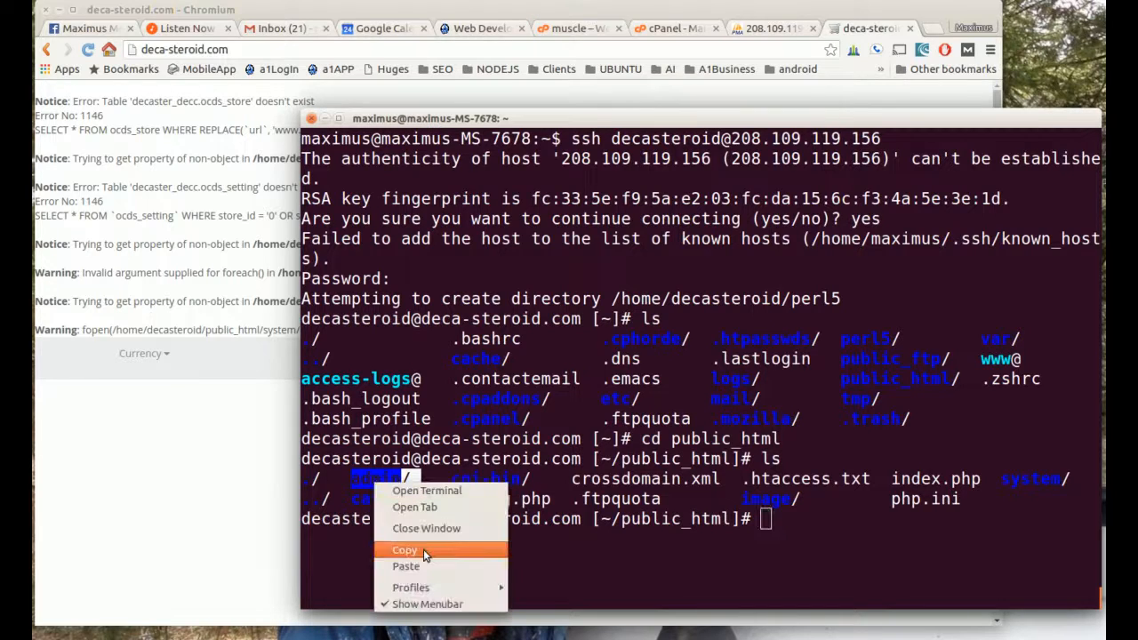
click(404, 550)
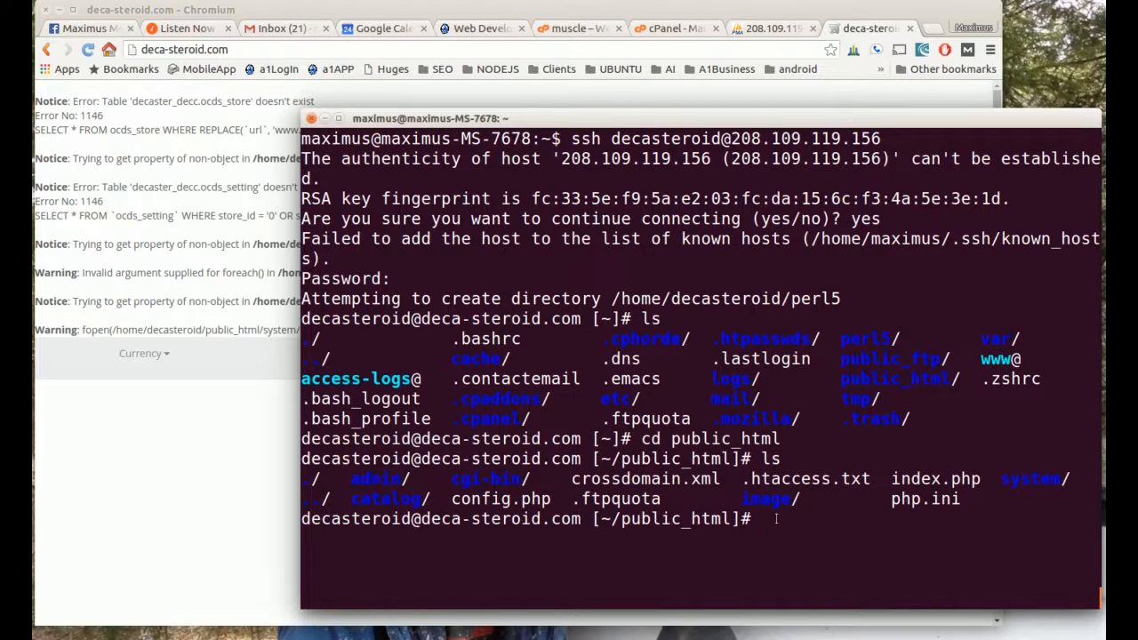
text(rm -r)
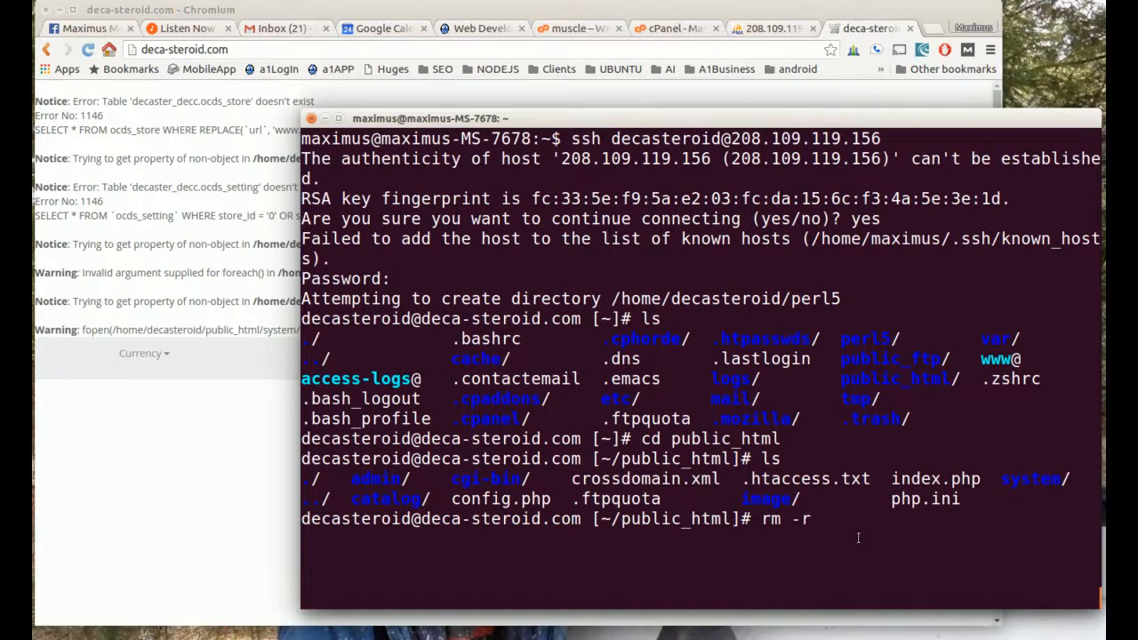
text(admin/)
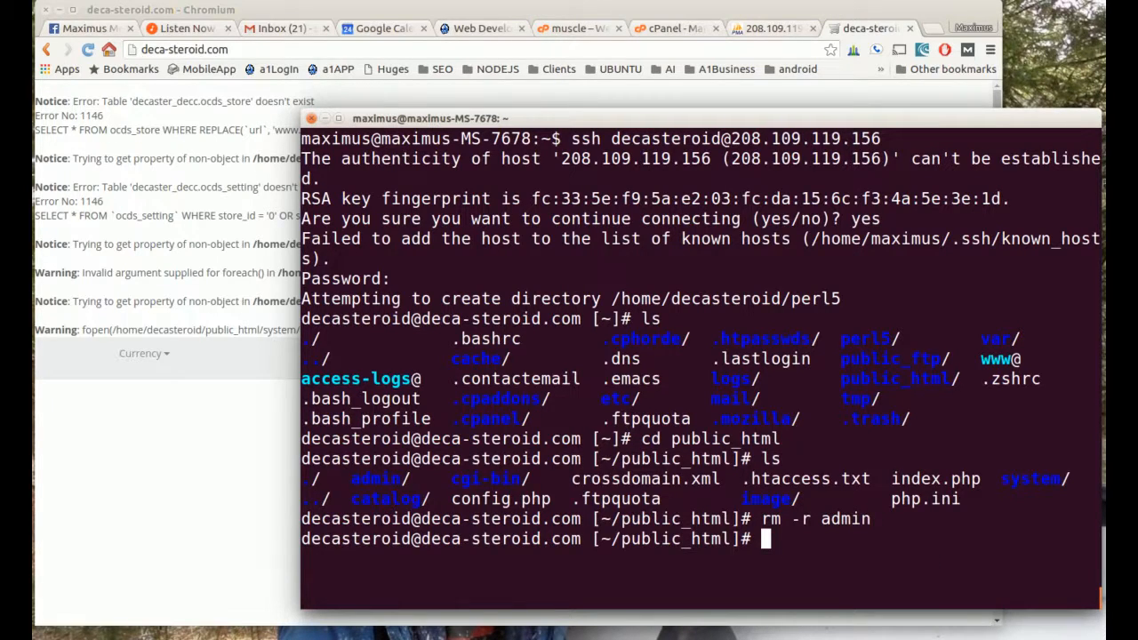
text(ls)
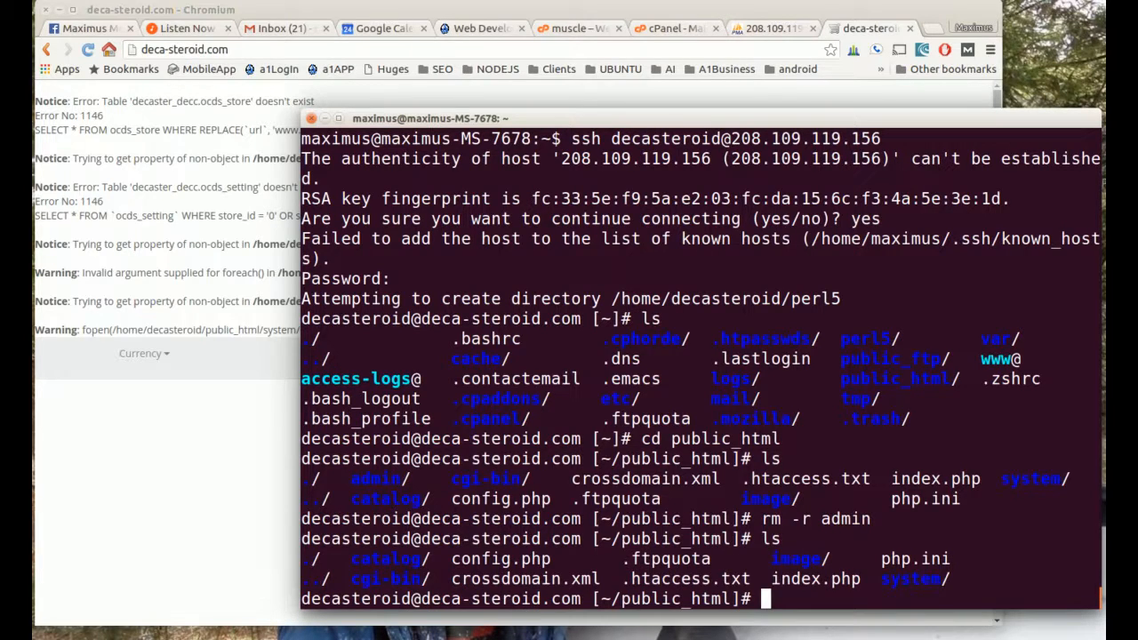
mouse_move(882, 490)
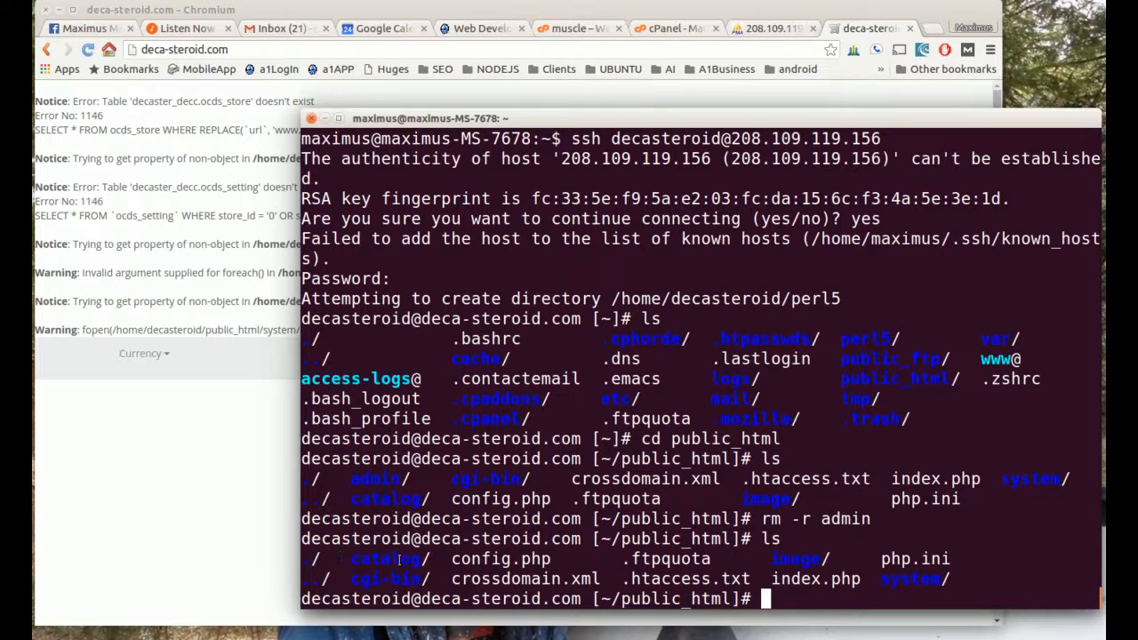
Remove the catalog, image and system folders with rm -r
text(rm -r)
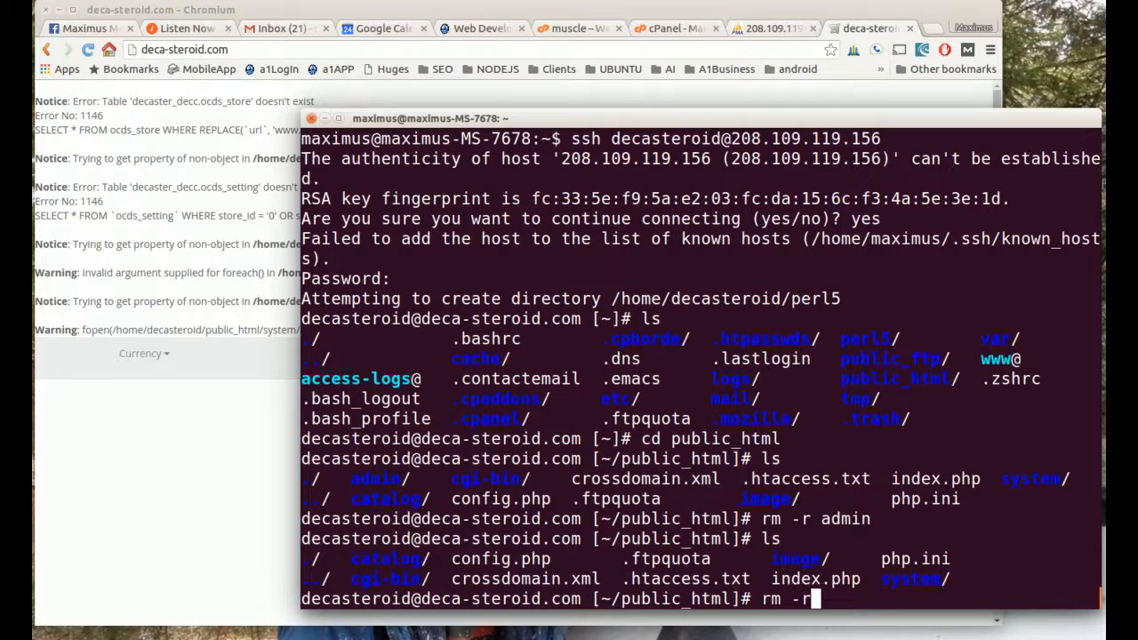
text(catalog)
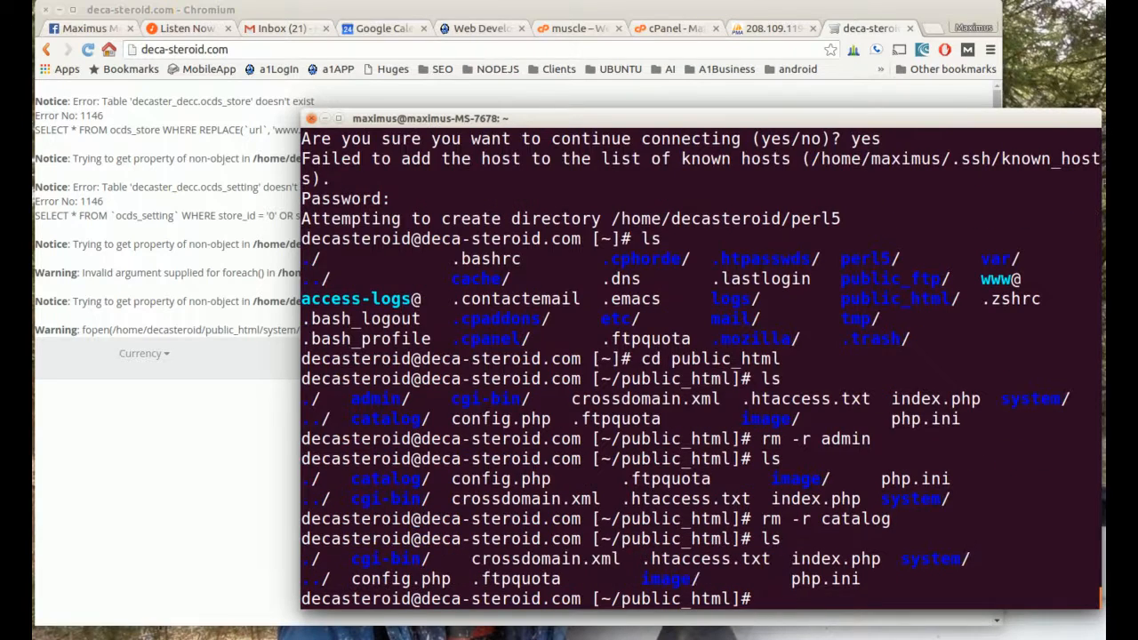
text(clear)
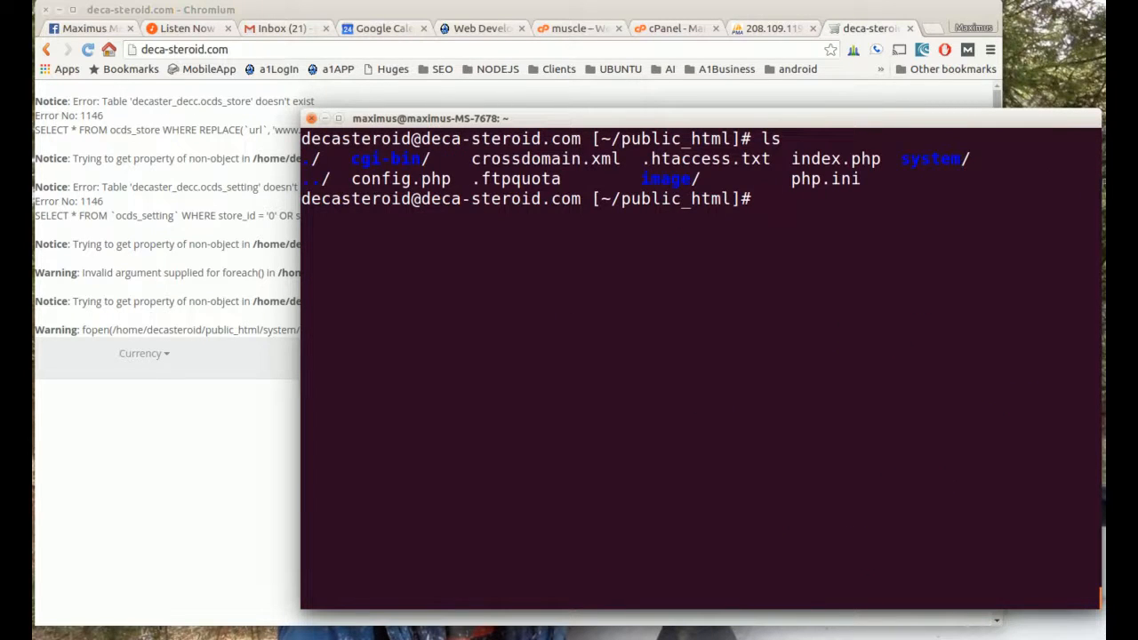
text(rm)
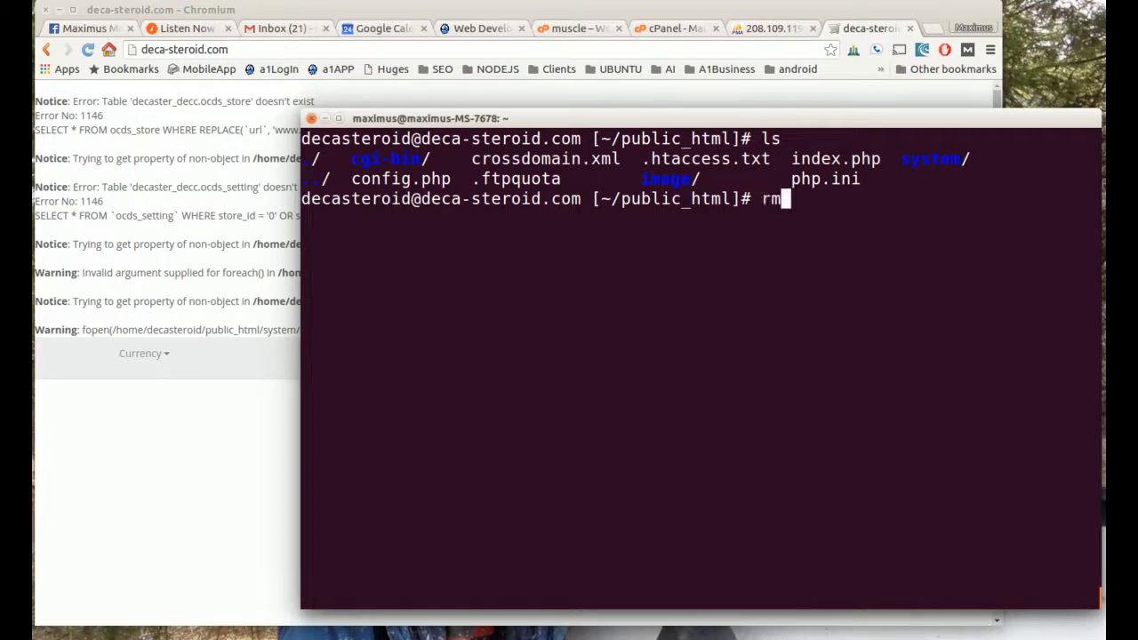
text(-r image)
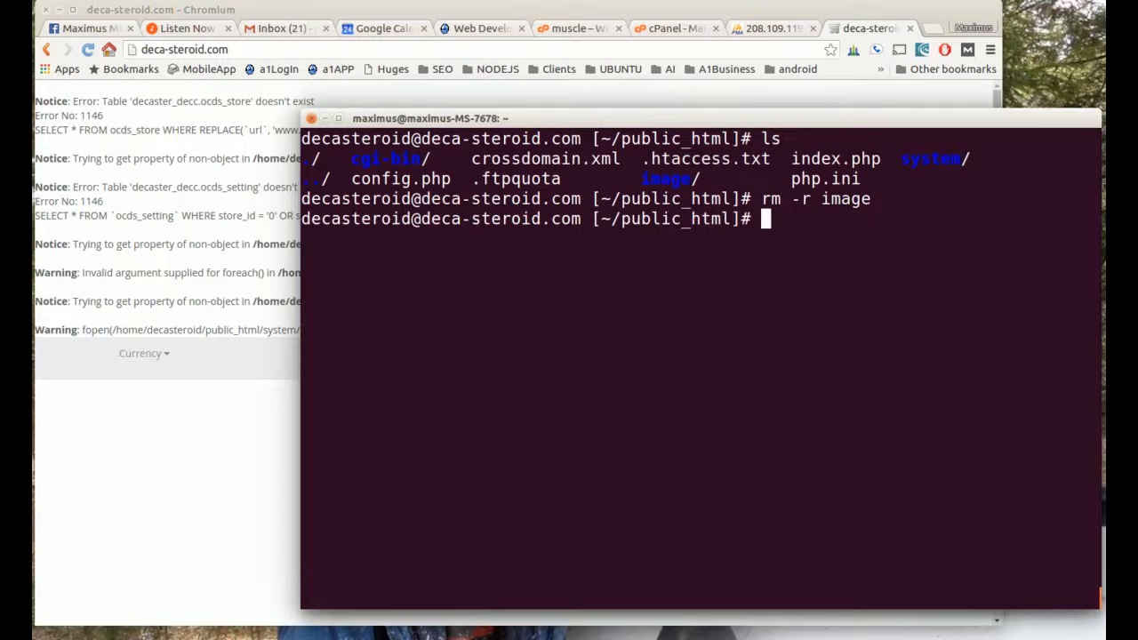
text(r)
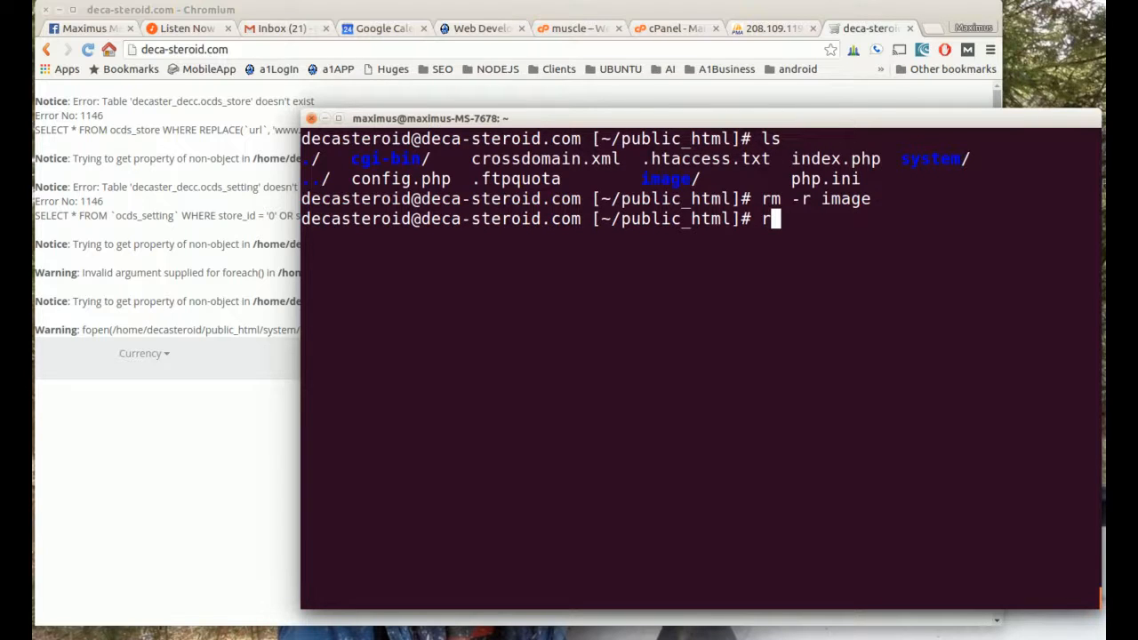
text(rm)
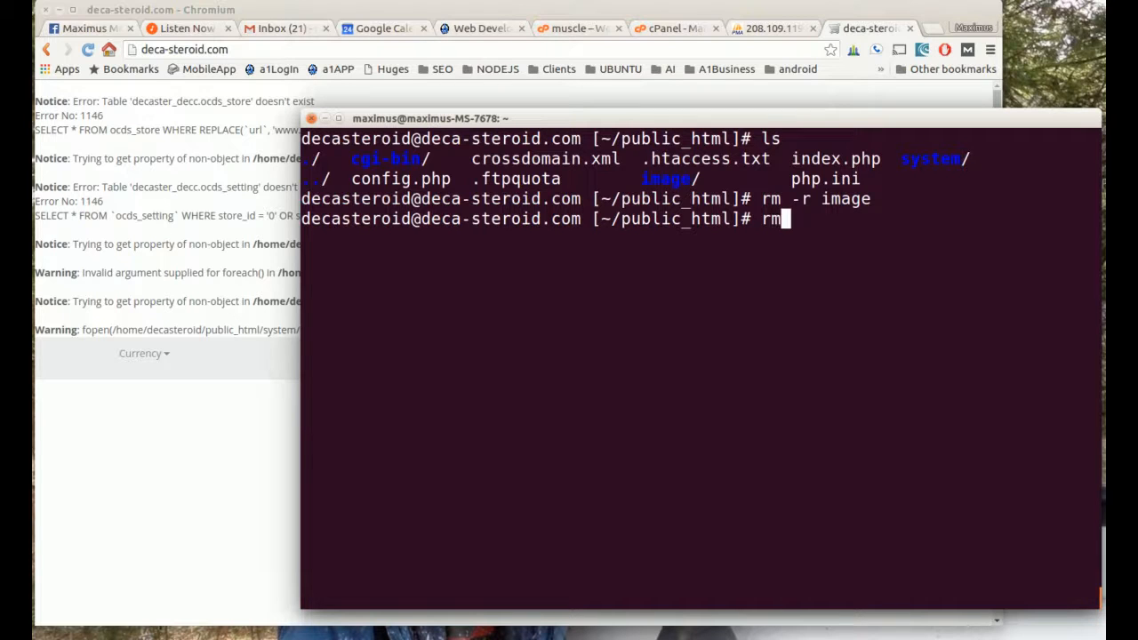
text(-r system)
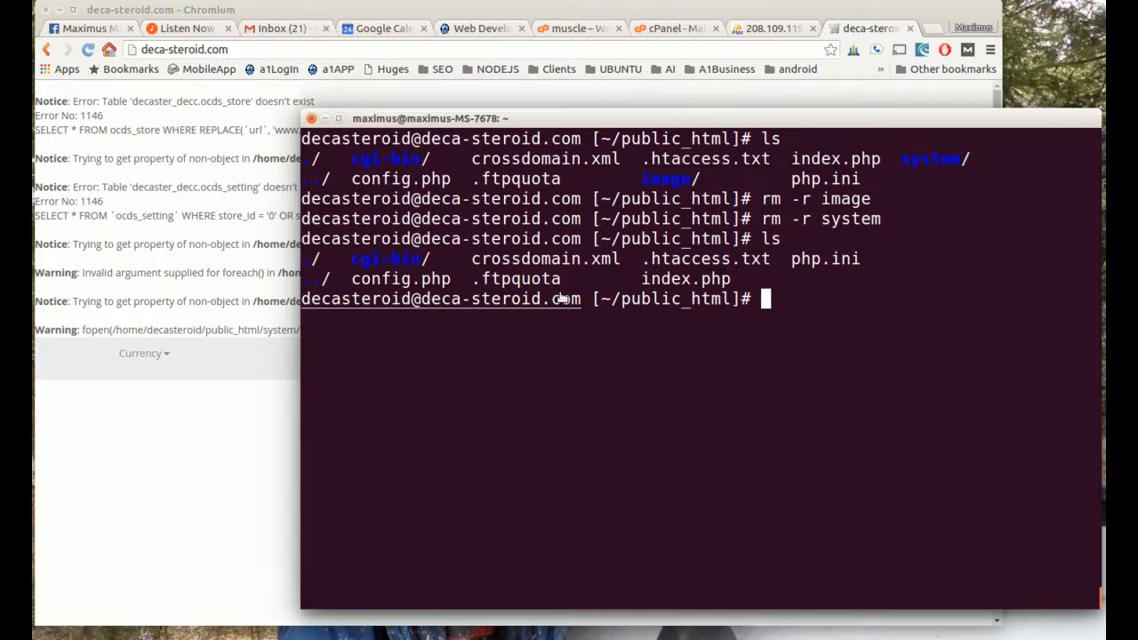
Delete the crossdomain.xml and config.php files
double_click(587, 259)
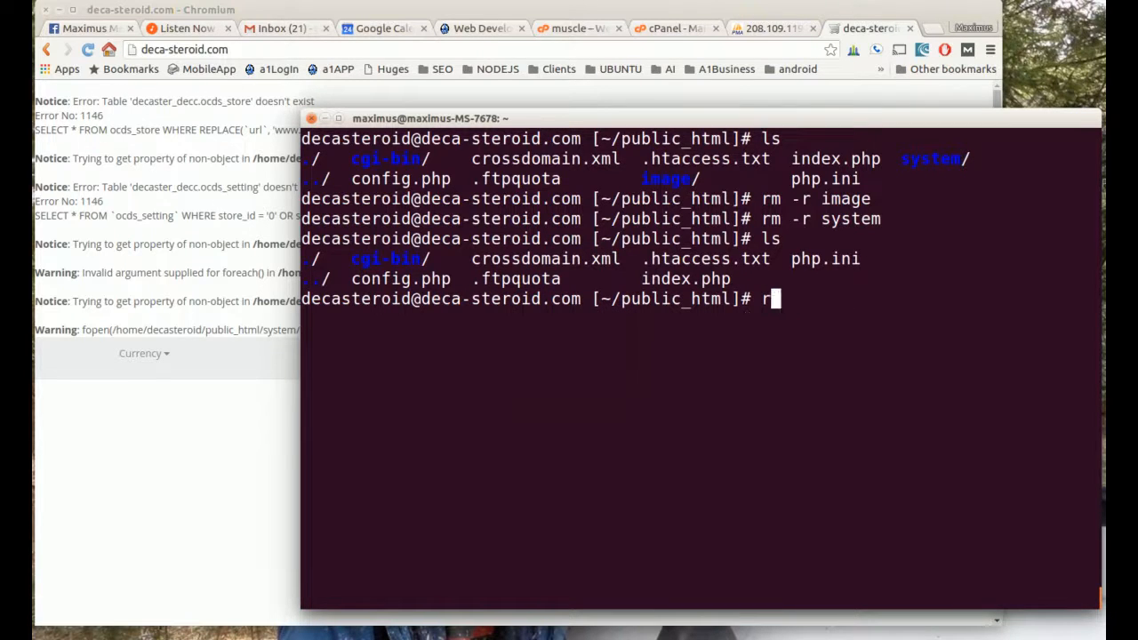
text(m)
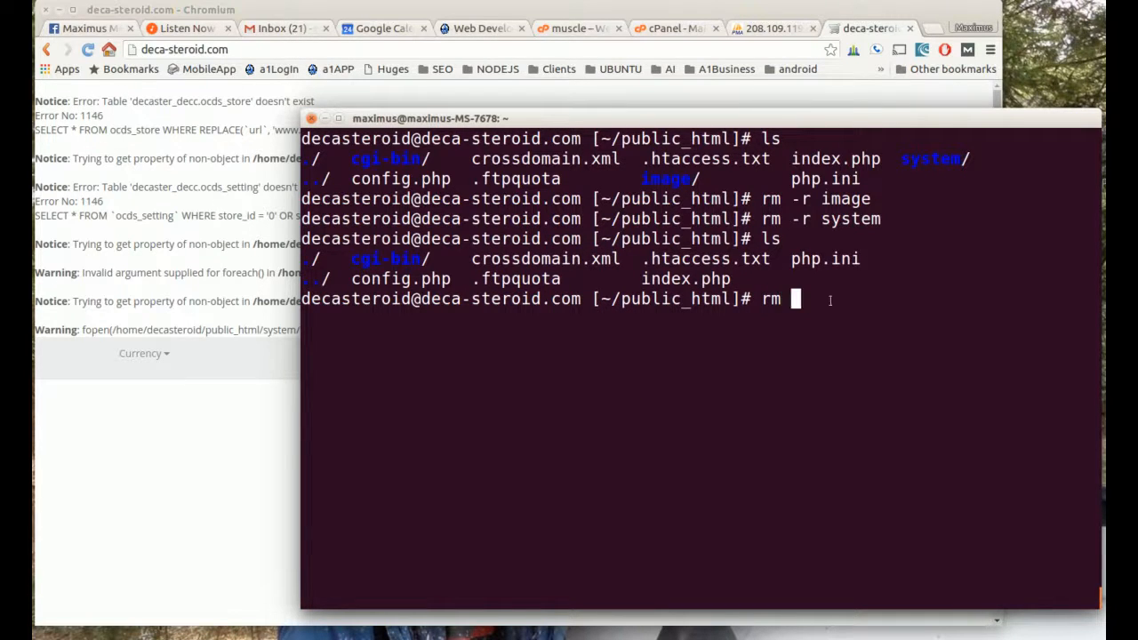
text(crossdomain.xml)
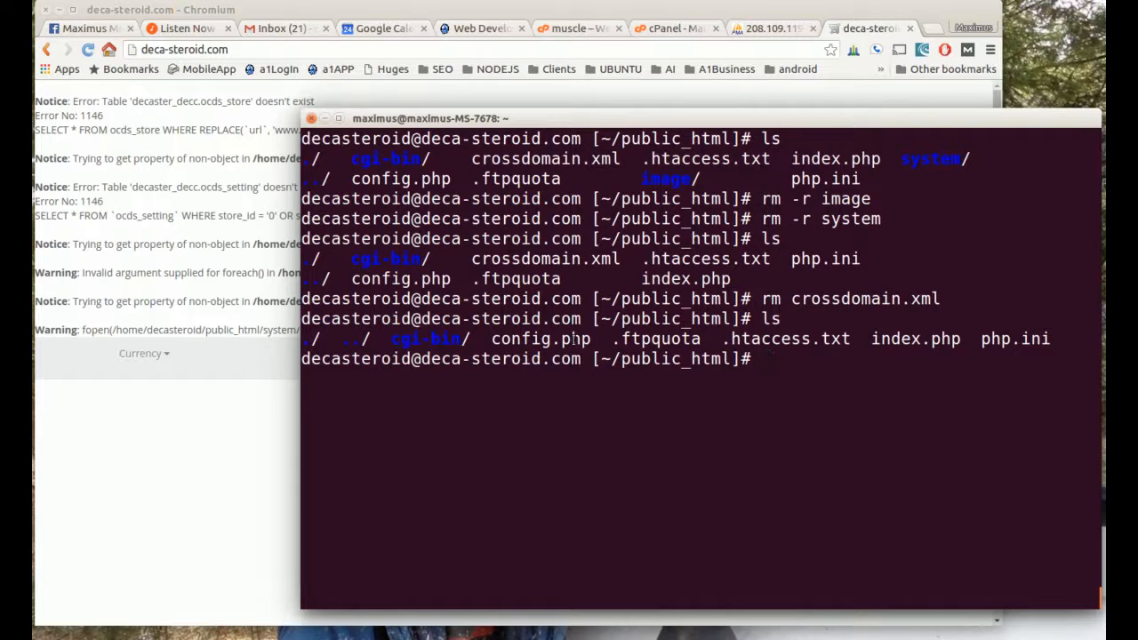
double_click(539, 338)
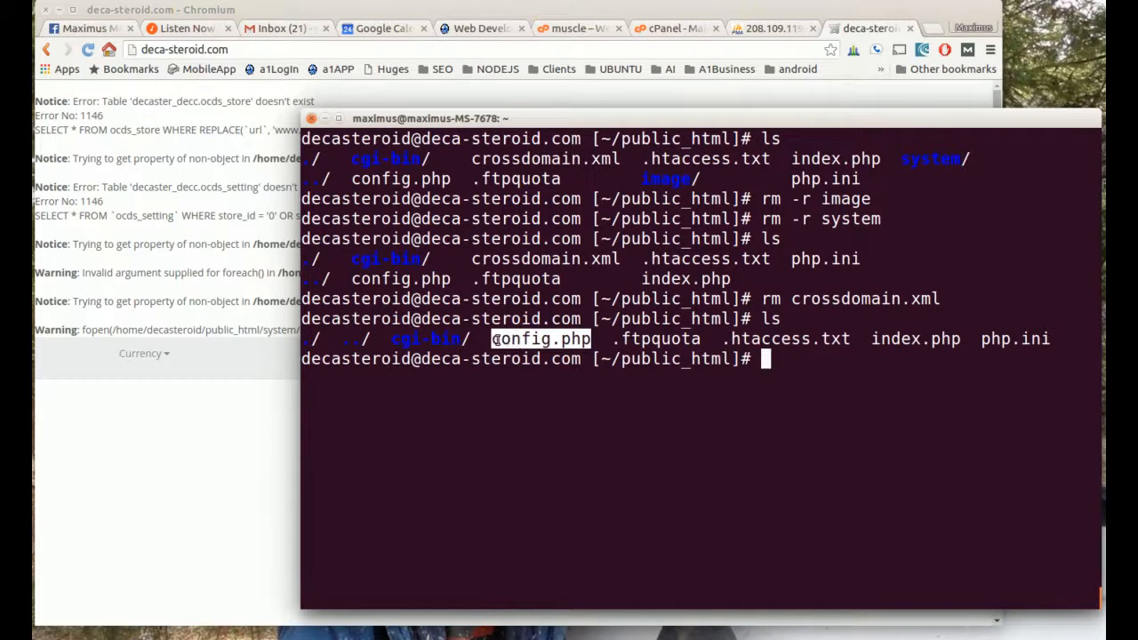
right_click(586, 365)
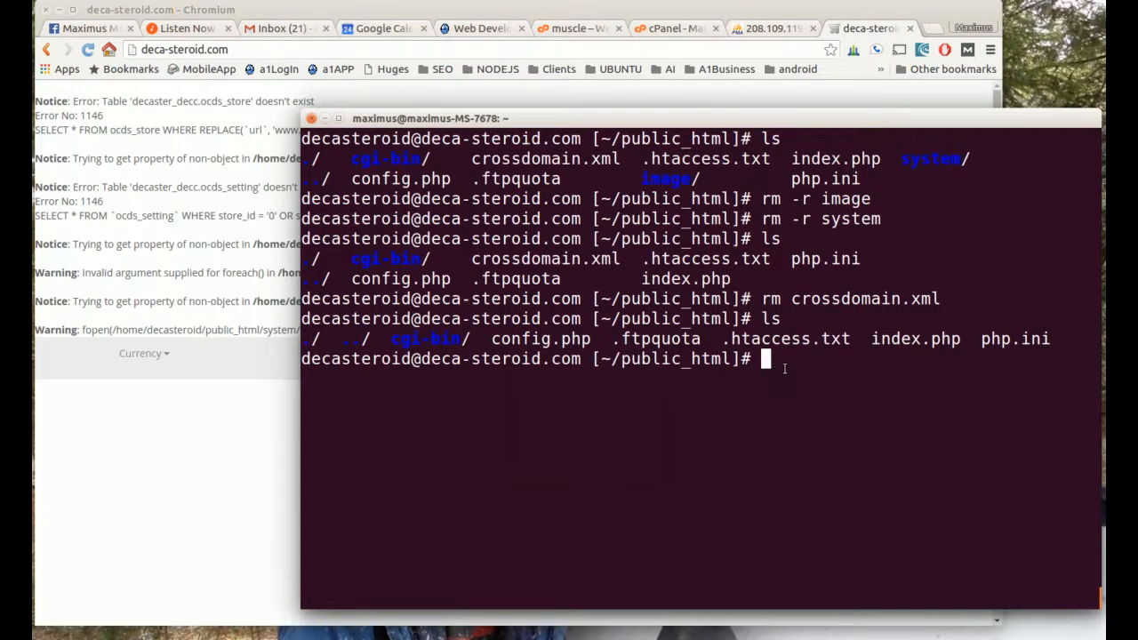
text(rm)
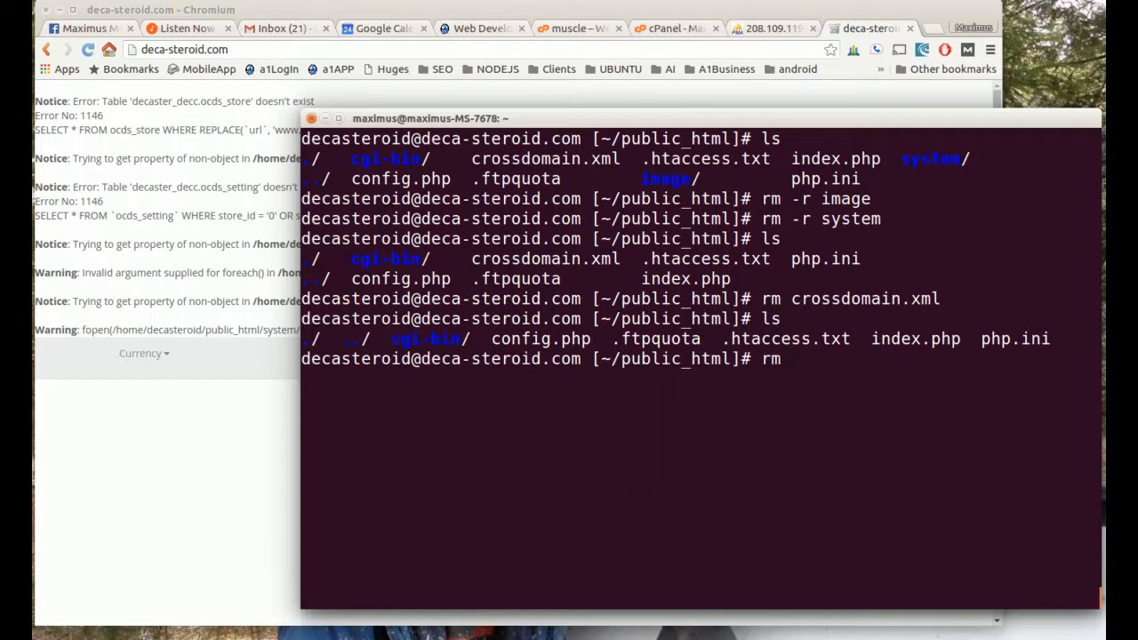
right_click(796, 358)
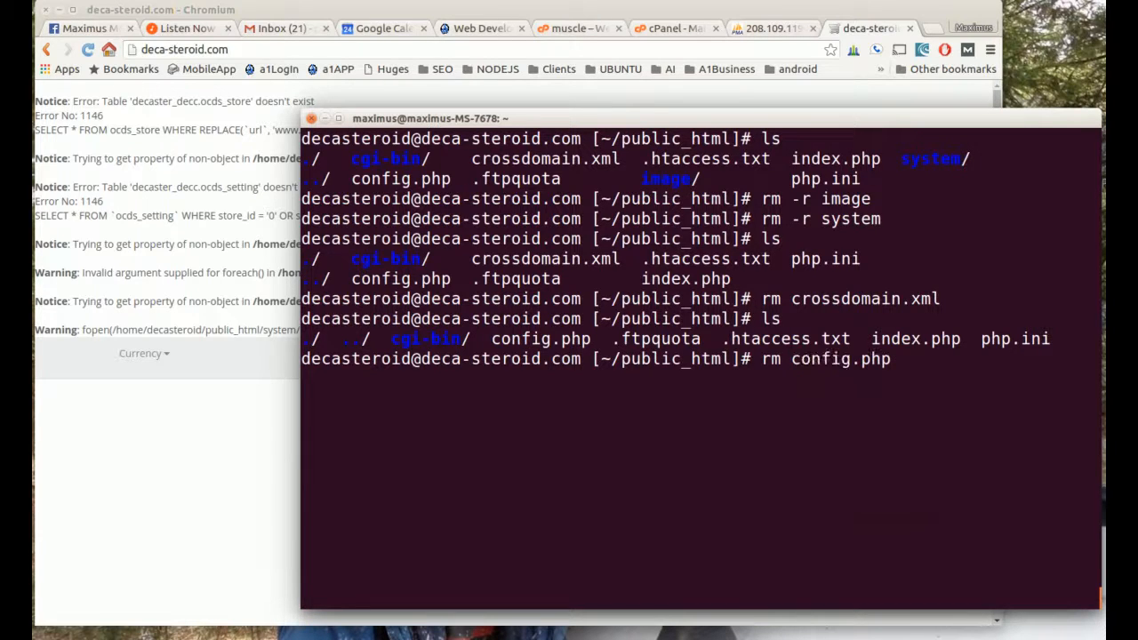
key(Return)
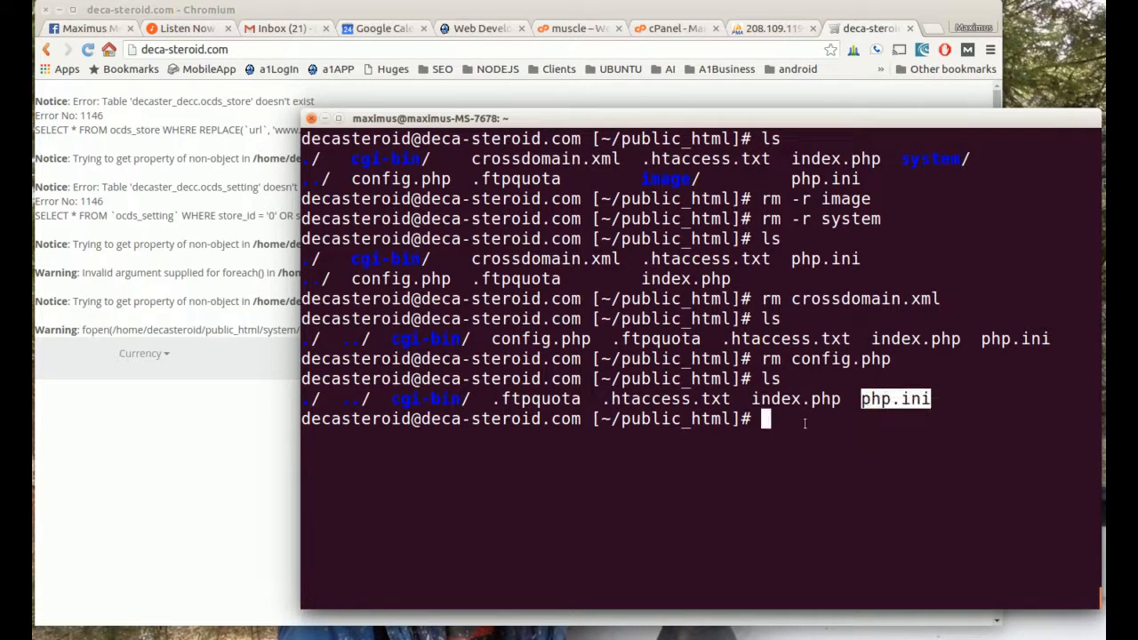
Delete php.ini and index.php, then verify the remaining files with ls and ls -a
text(rm)
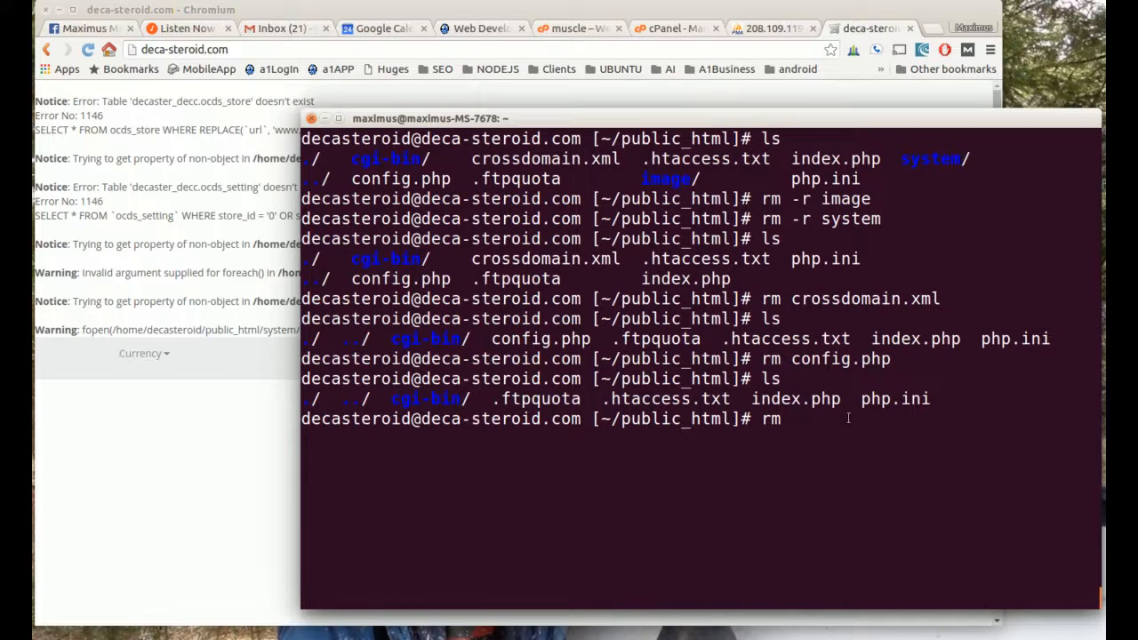
text(php.ini)
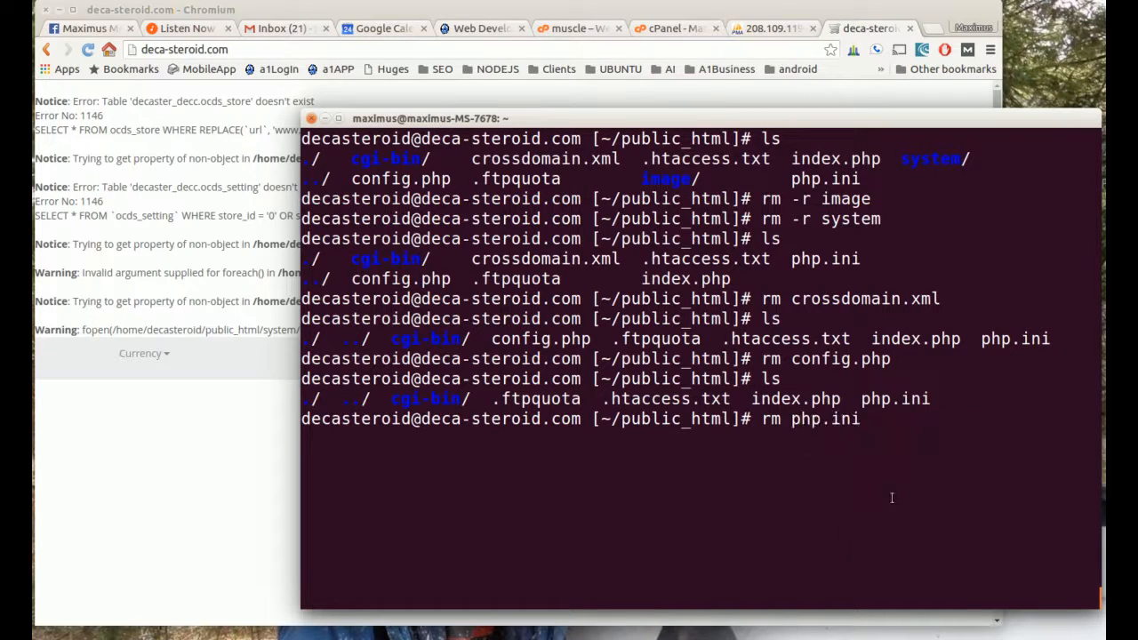
text(rm)
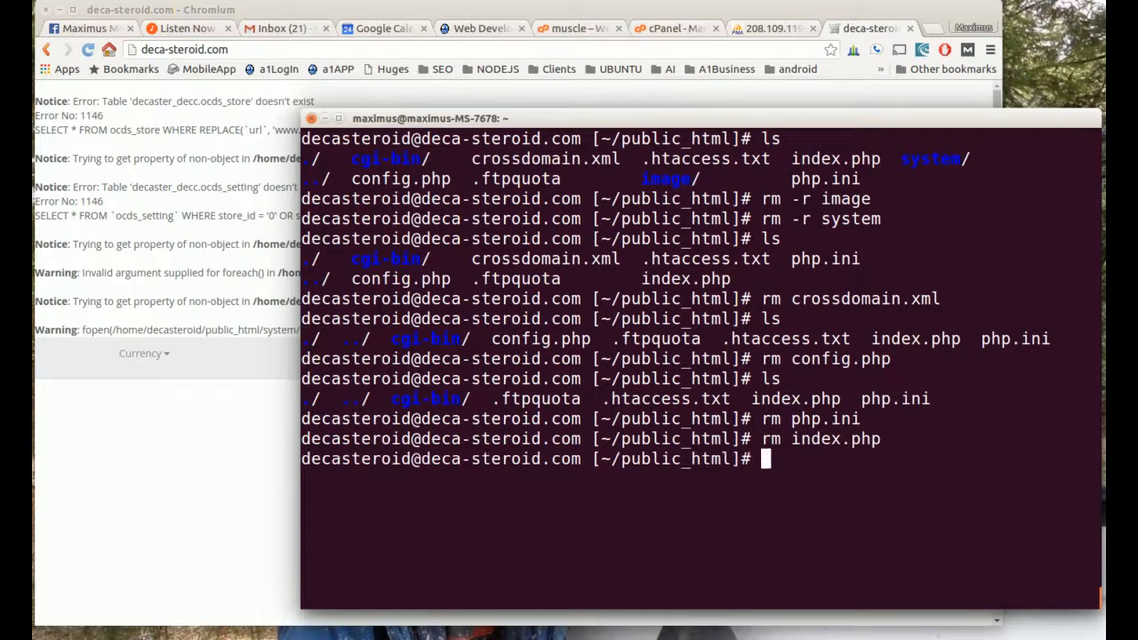
text(ls)
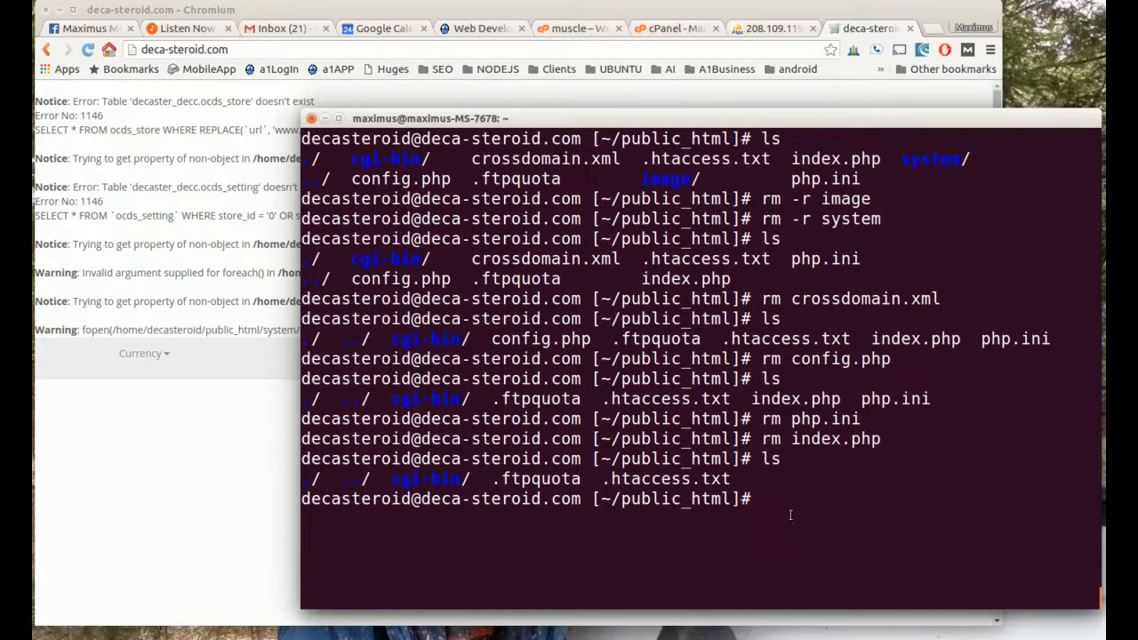
text(ls -a)
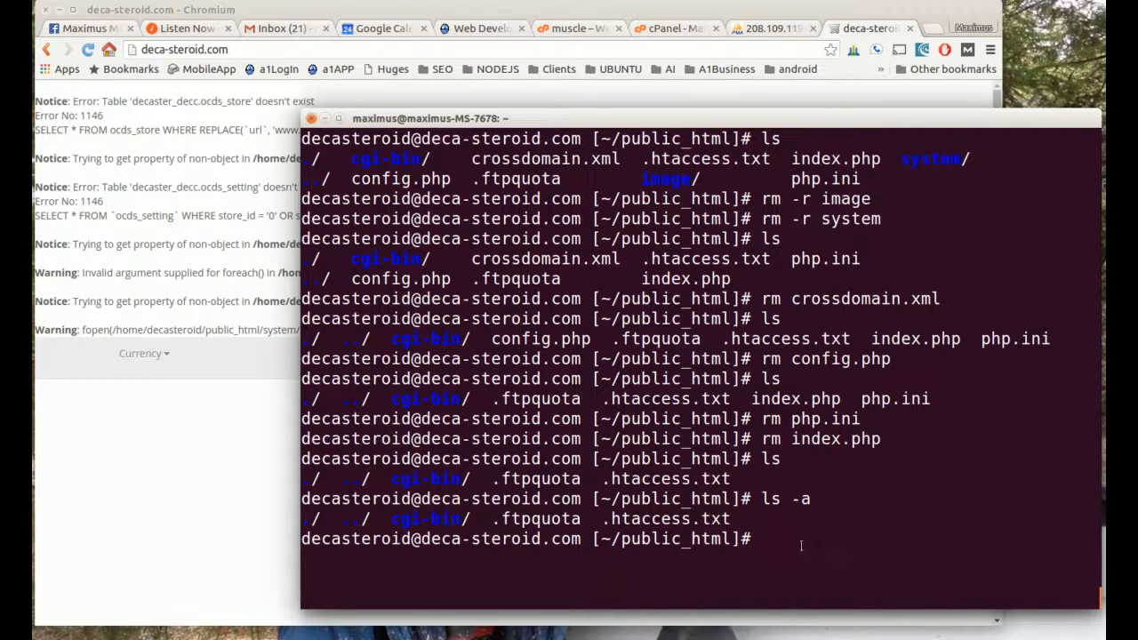
Delete the .htaccess.txt and .ftpquota files from public_html
text(rm)
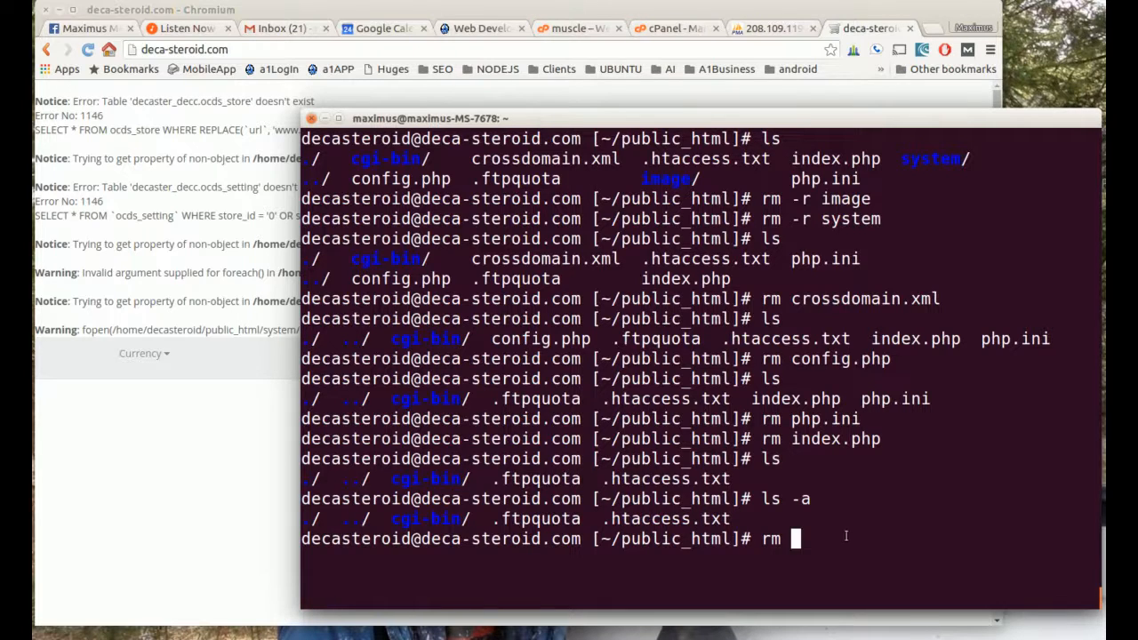
text(.htaccess.txt)
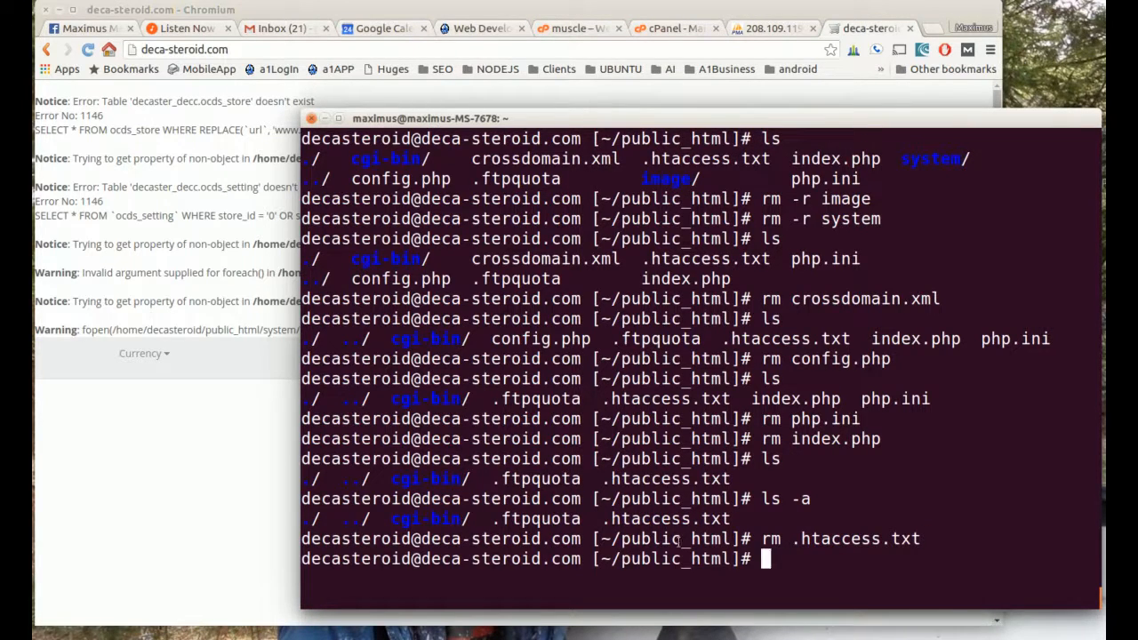
double_click(536, 518)
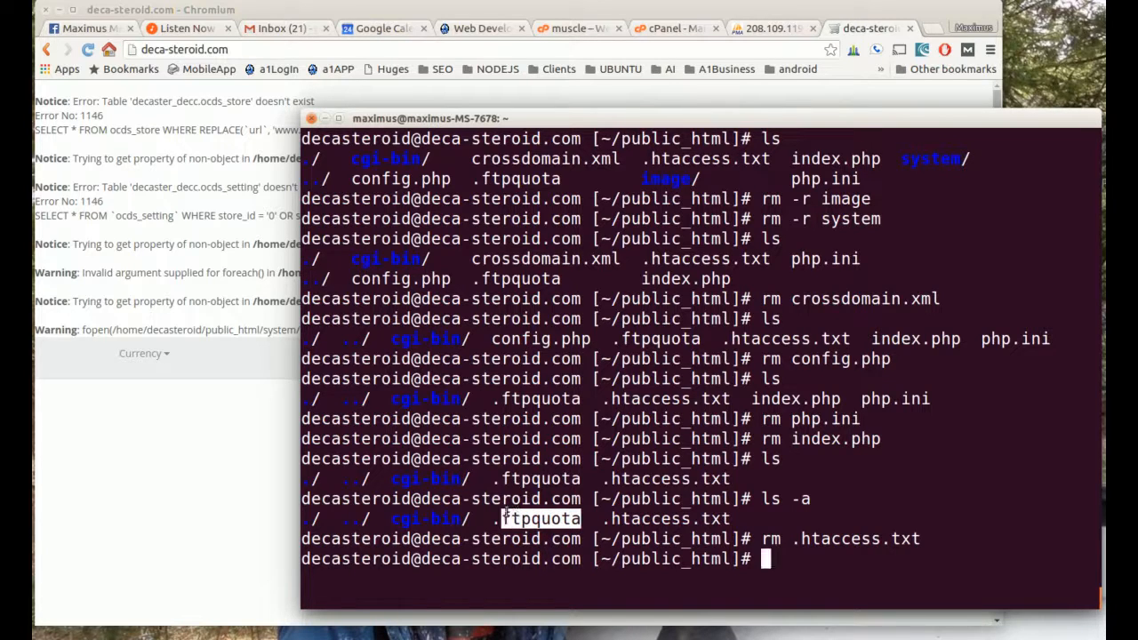
right_click(587, 551)
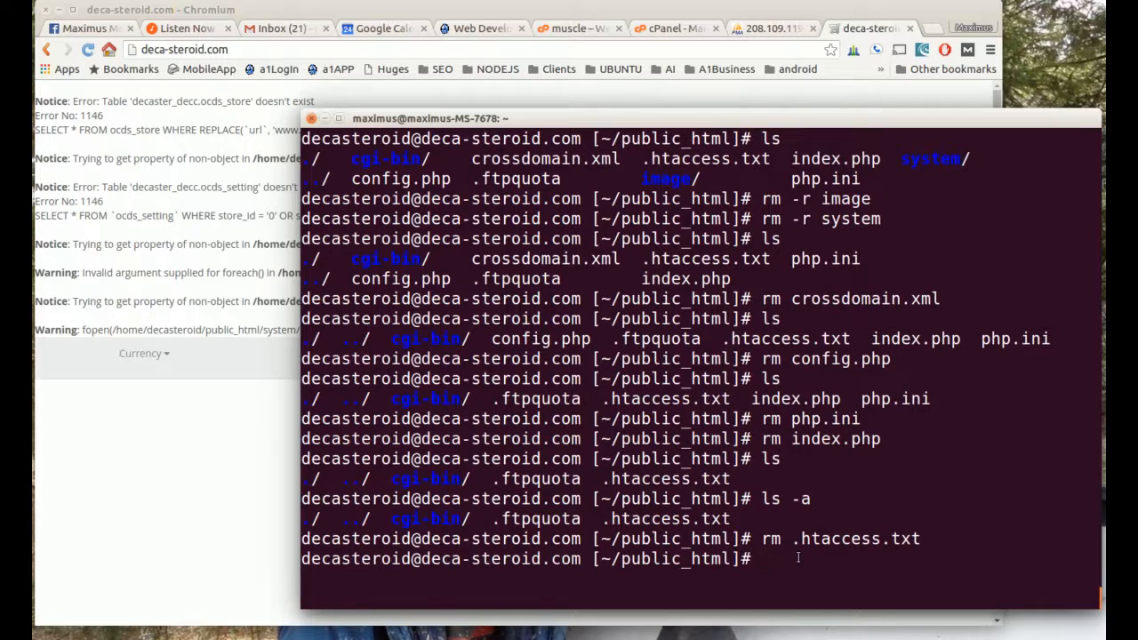
text(rm)
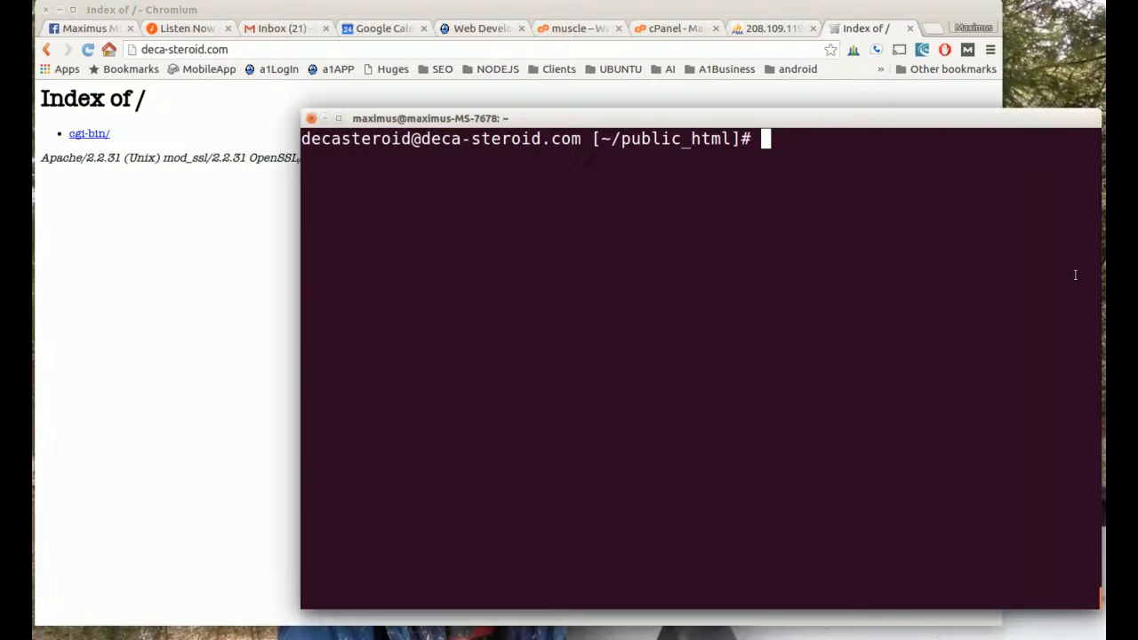
text(wg)
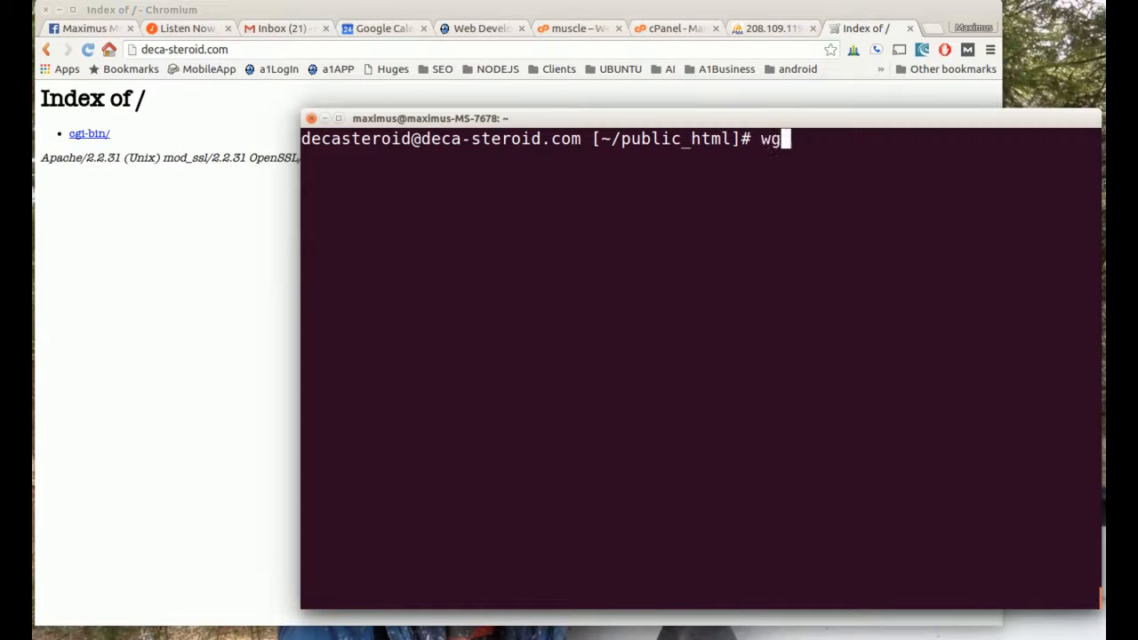
text(et)
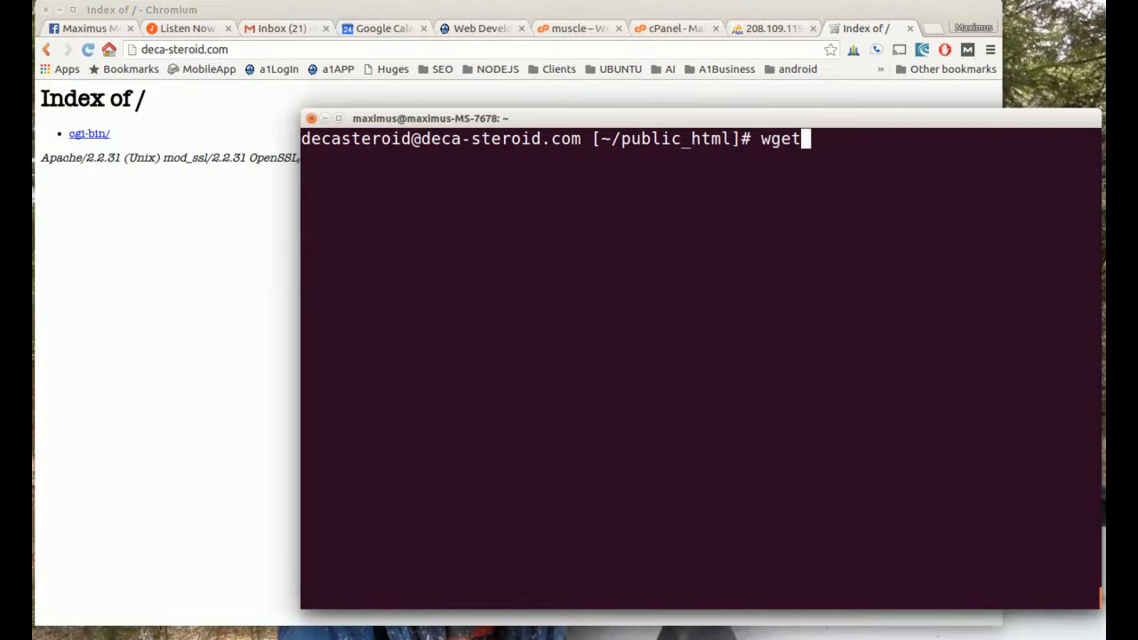
text(http:/)
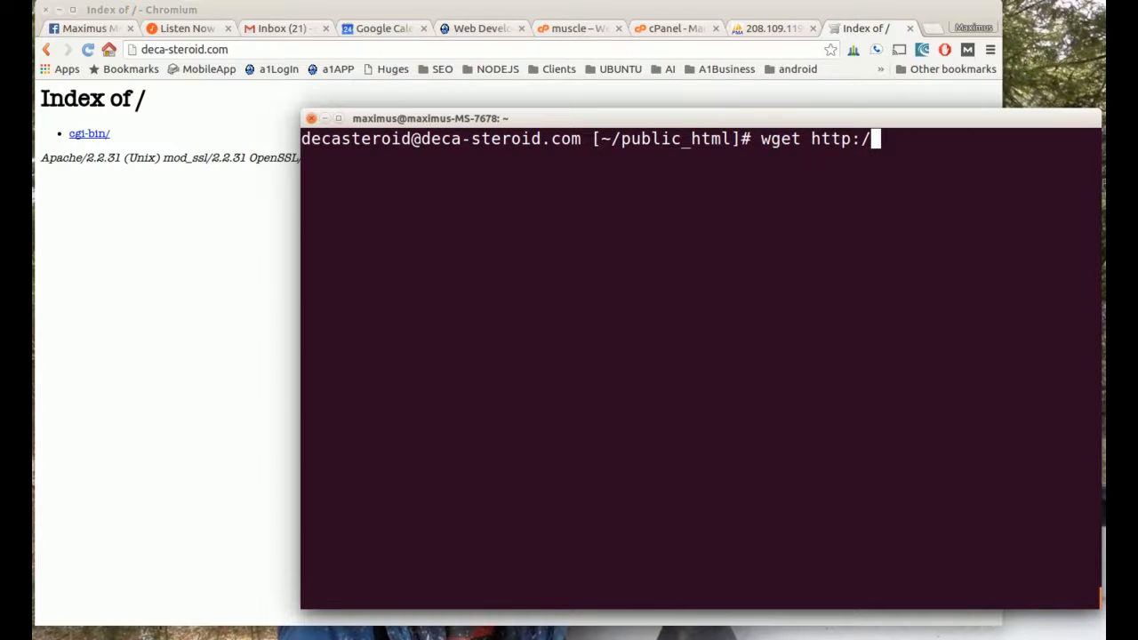
text(/wordpress.)
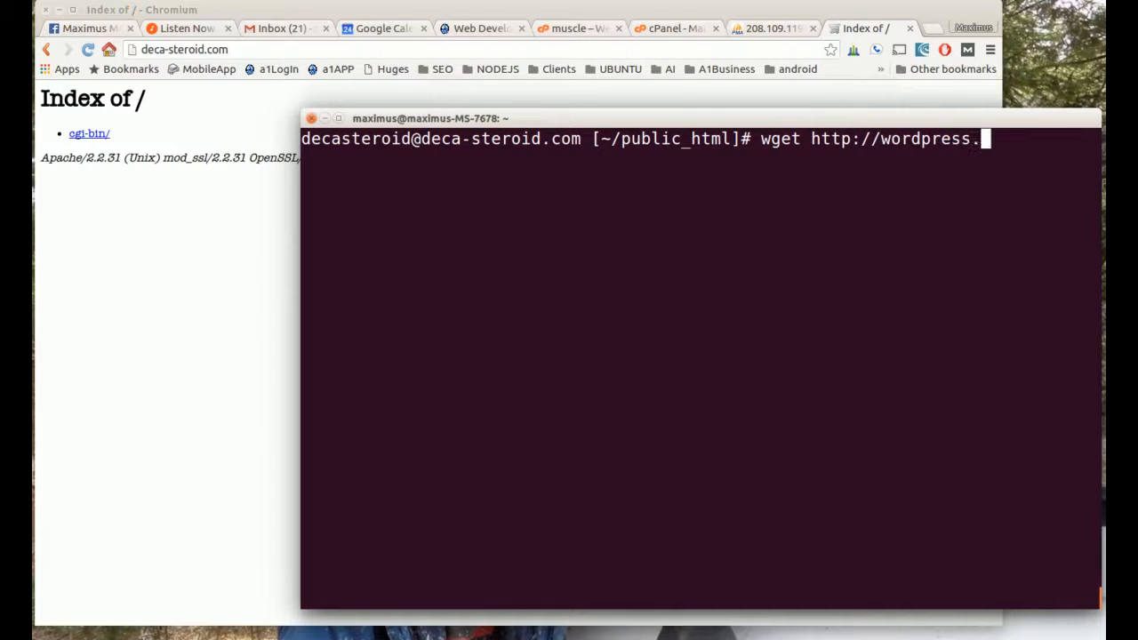
text(org/latest.z)
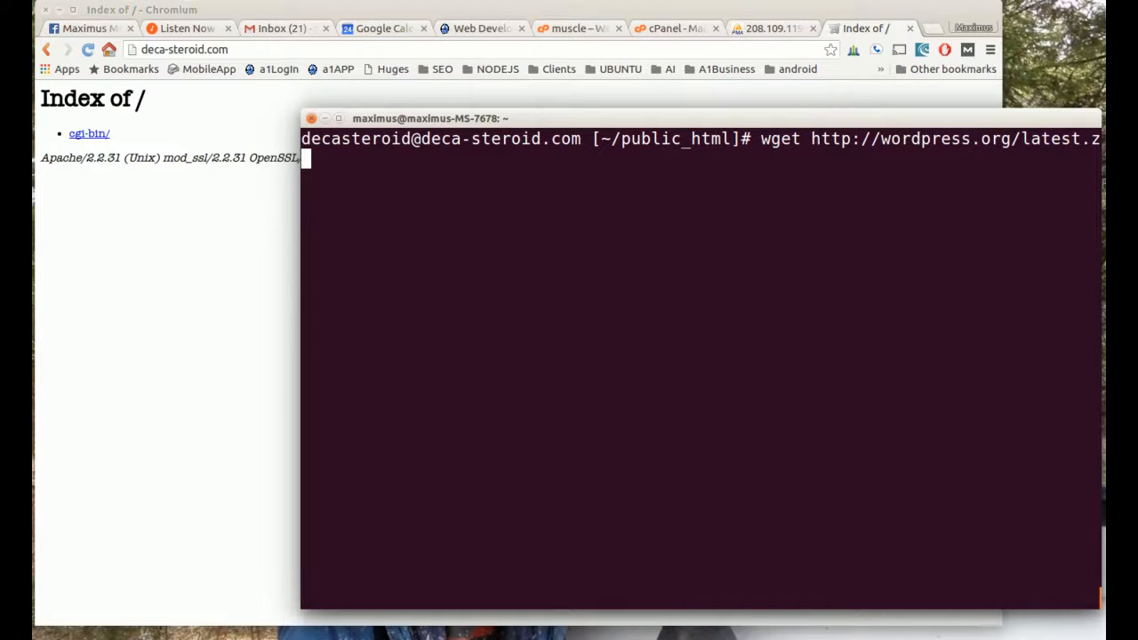
text(ip)
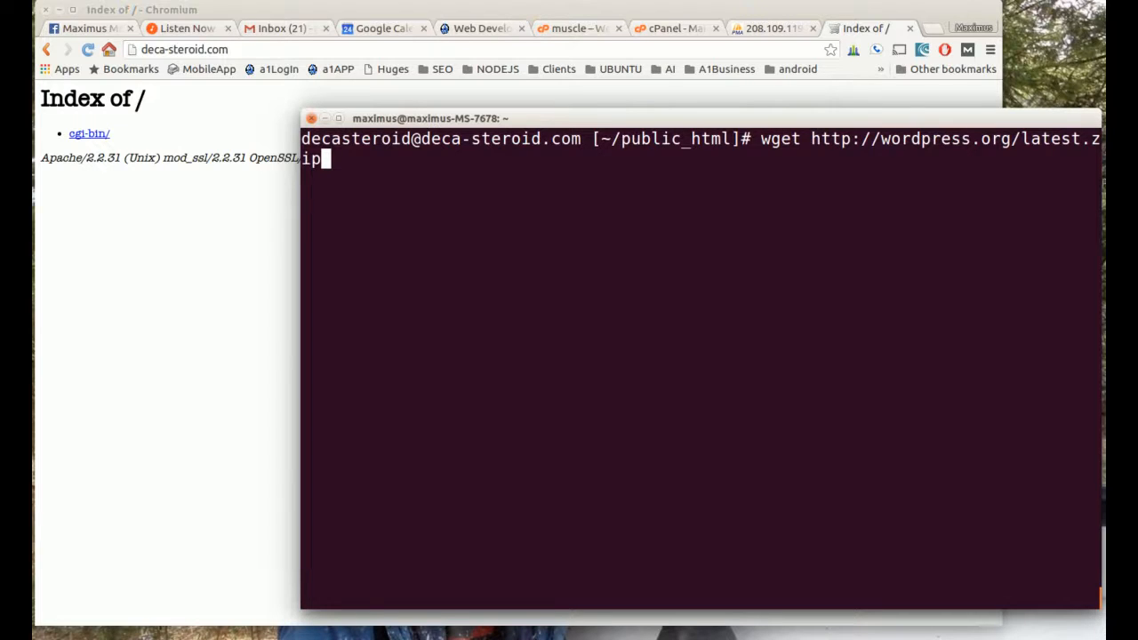
text(--no-chewc)
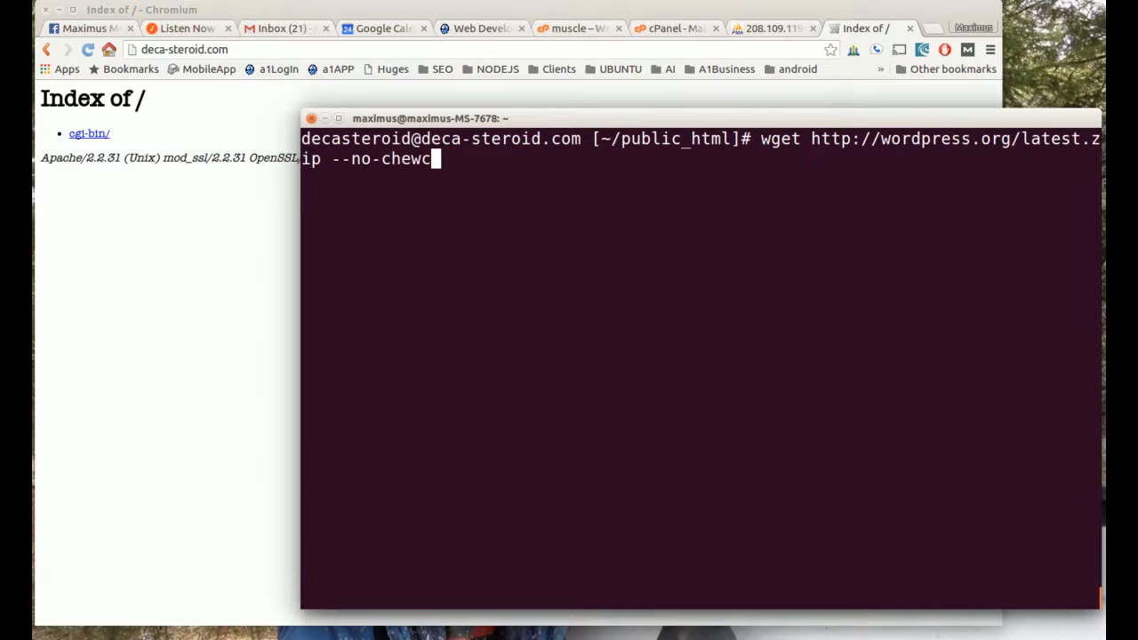
key(BackSpace)
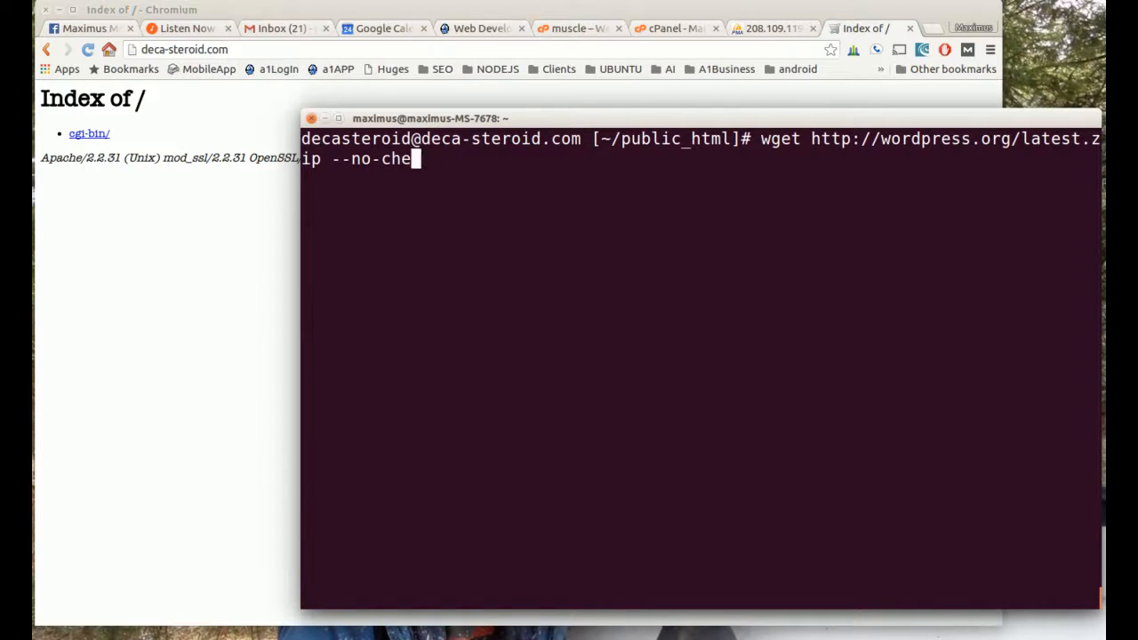
text(ck-ce)
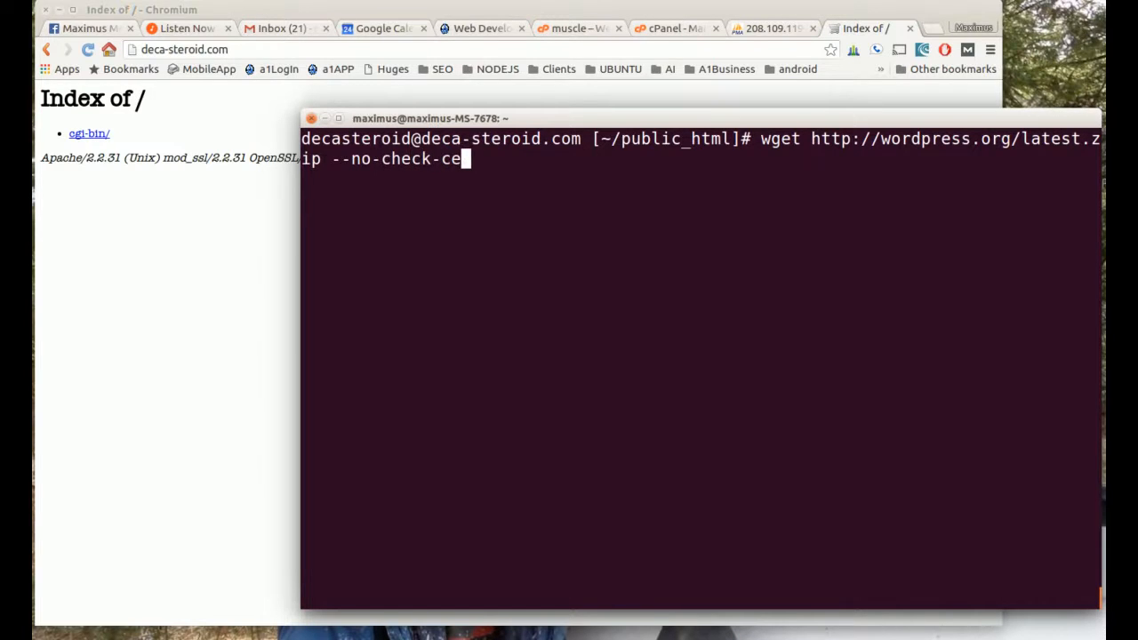
text(tificate)
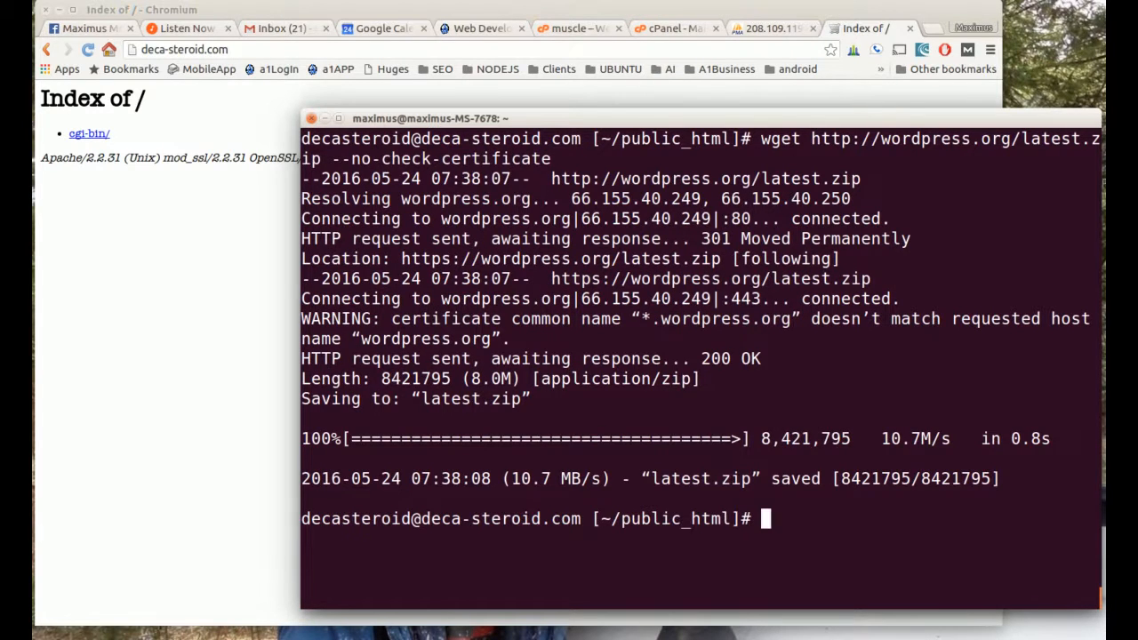
Unzip latest.zip and list public_html to confirm the wordpress folder
text(ls)
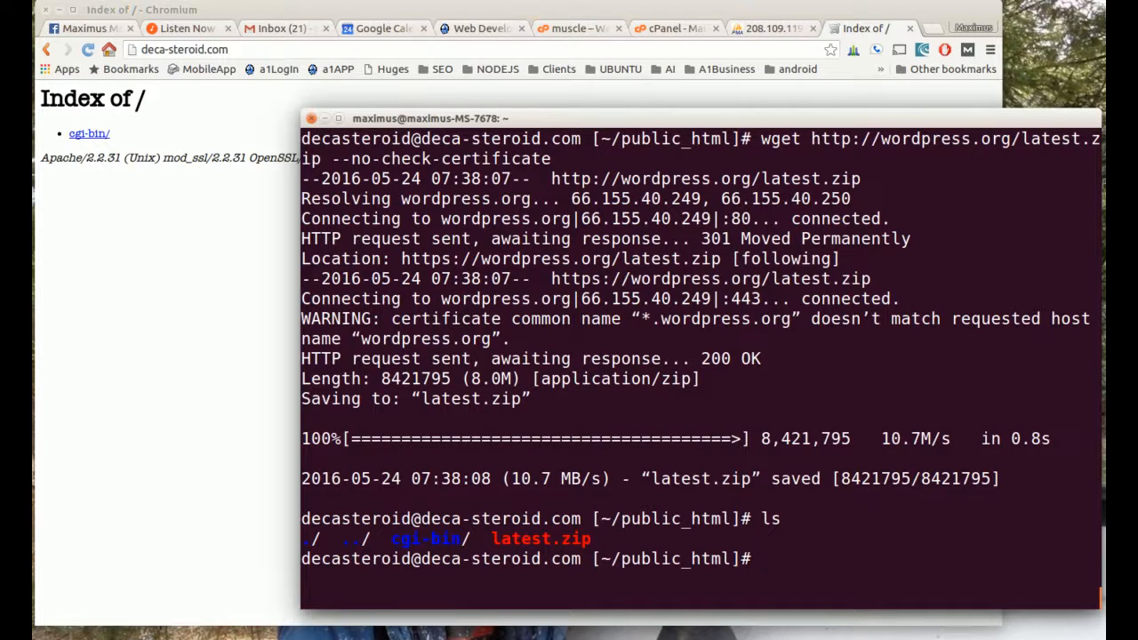
text(c)
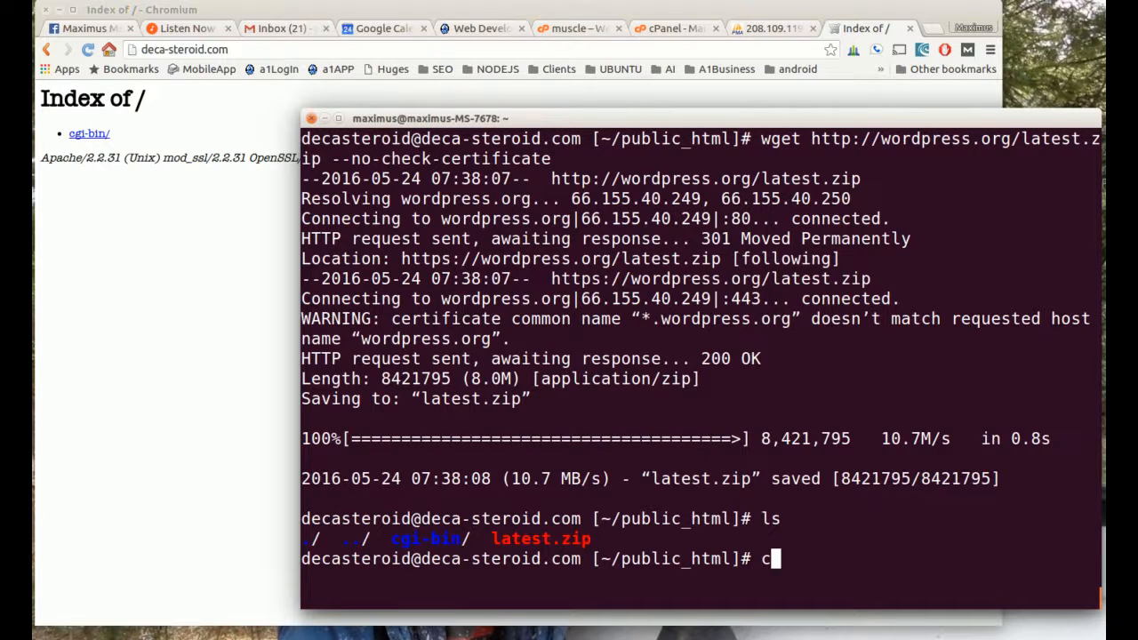
text(l)
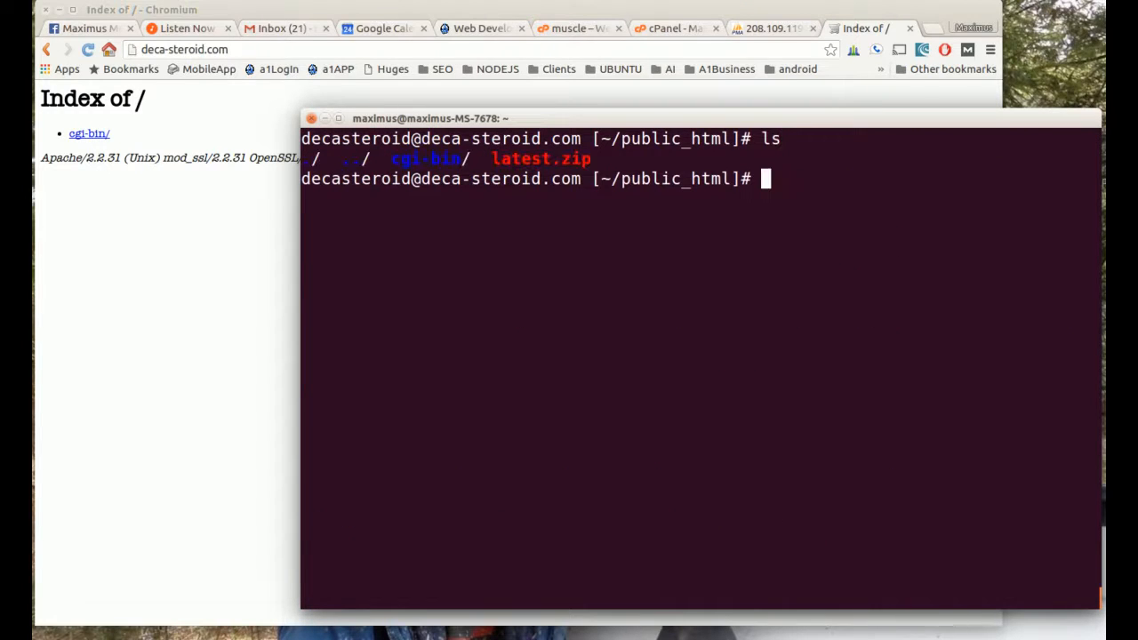
text(u)
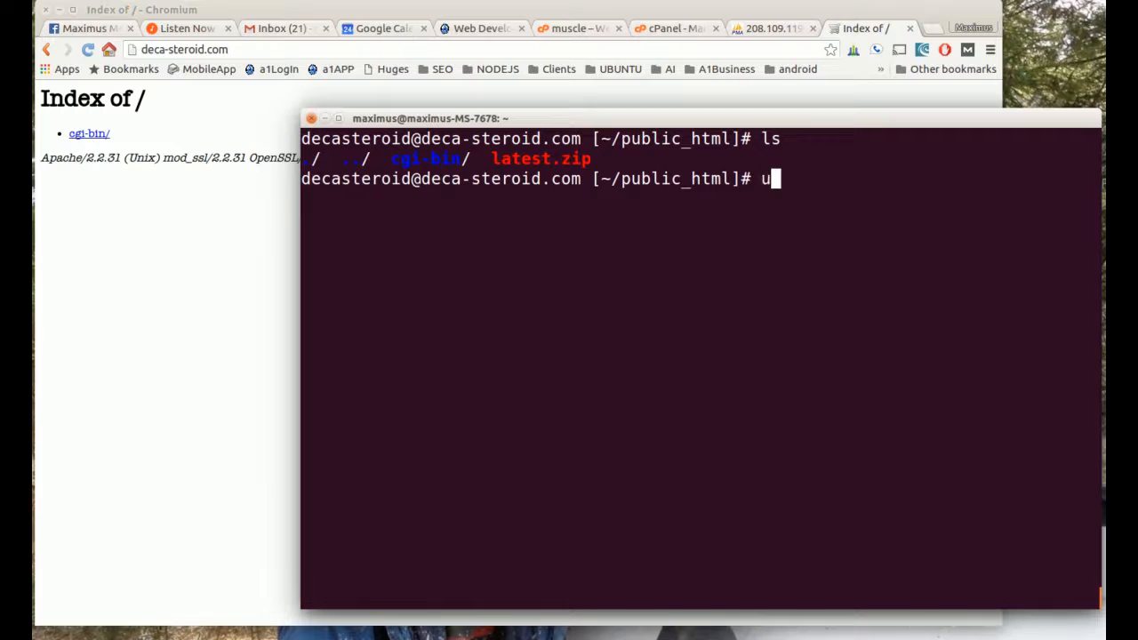
text(nzip late)
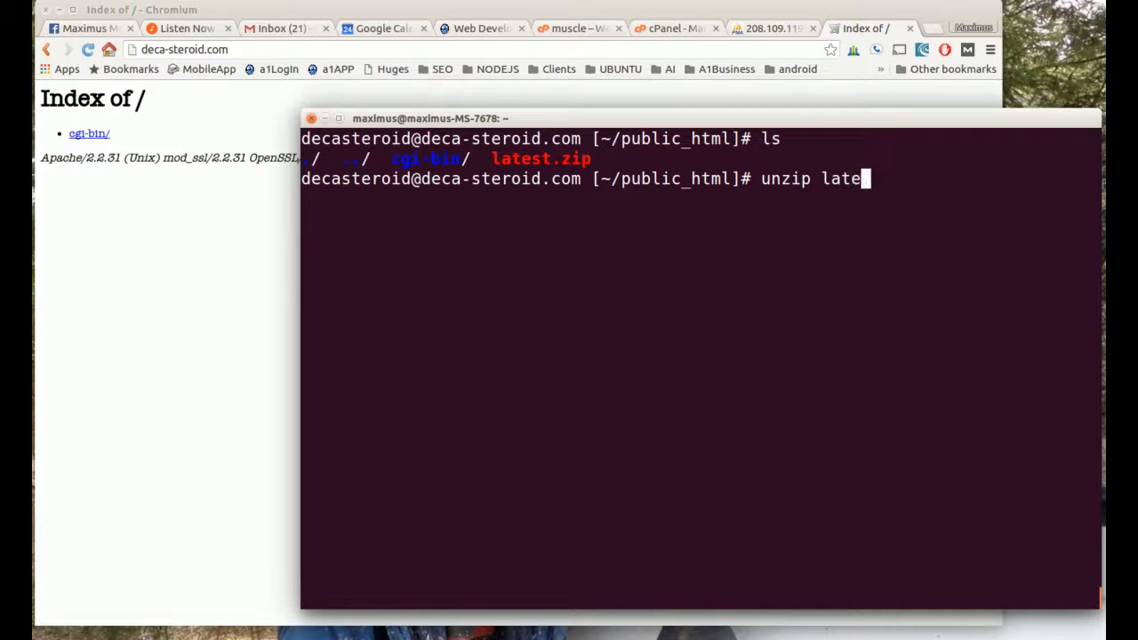
text(st.zip)
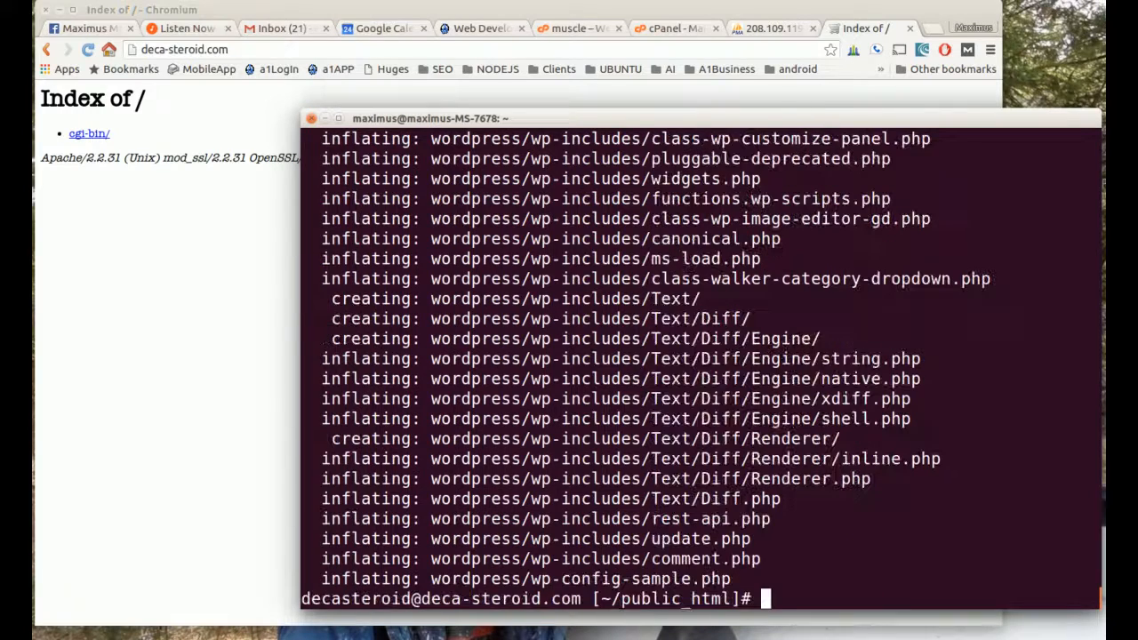
text(ls)
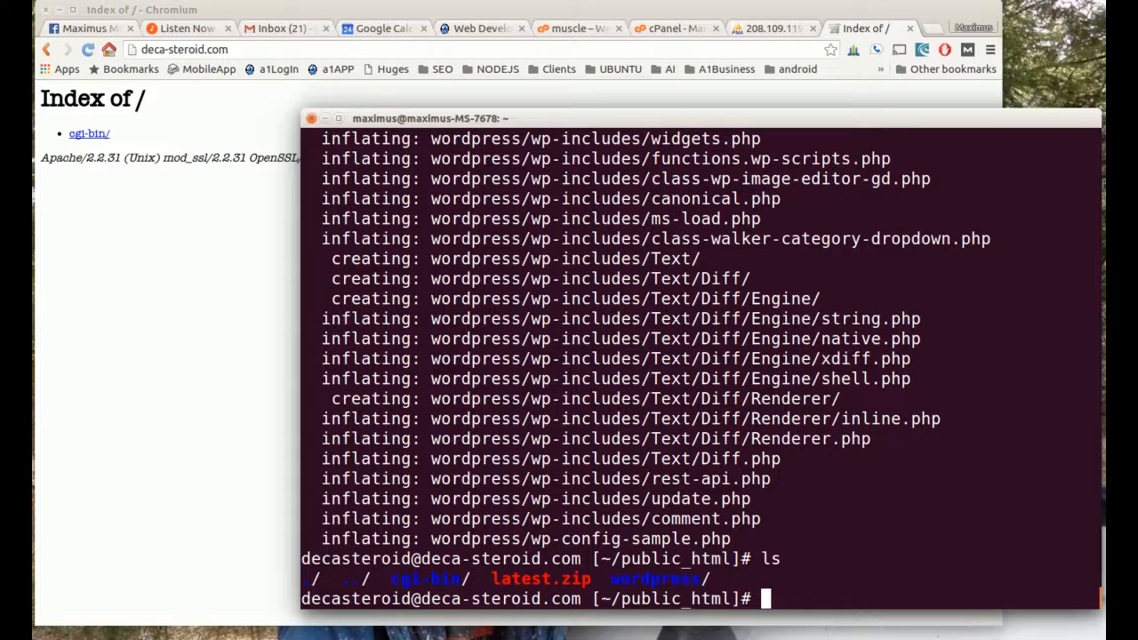
Run mv wordpress/* ./, list the result, and start removing latest.zip
text(mv)
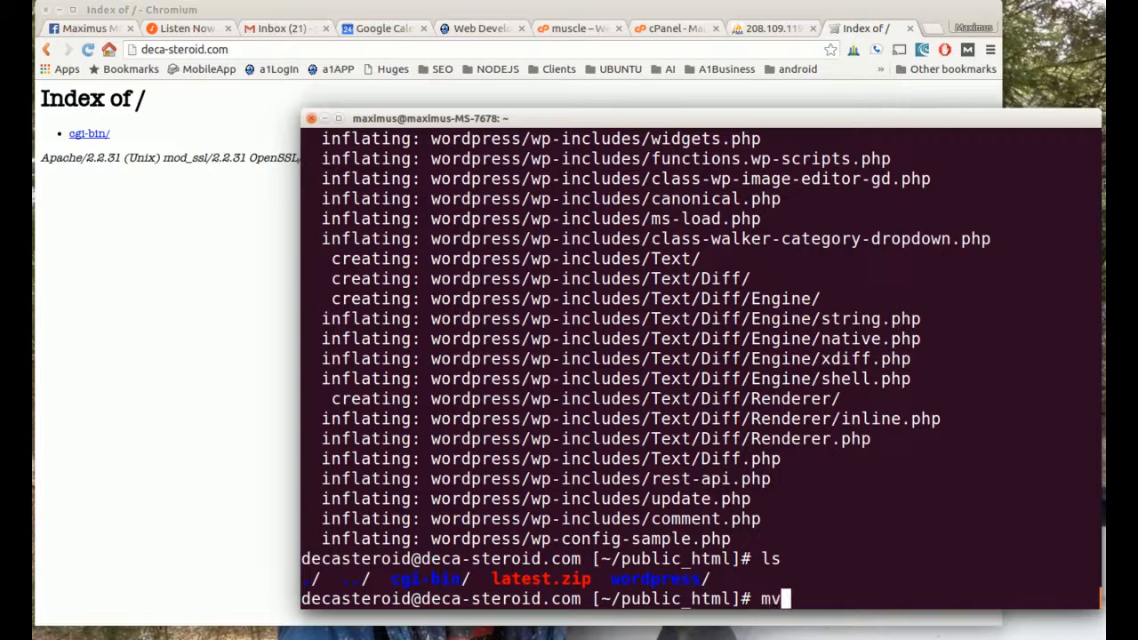
text(wor)
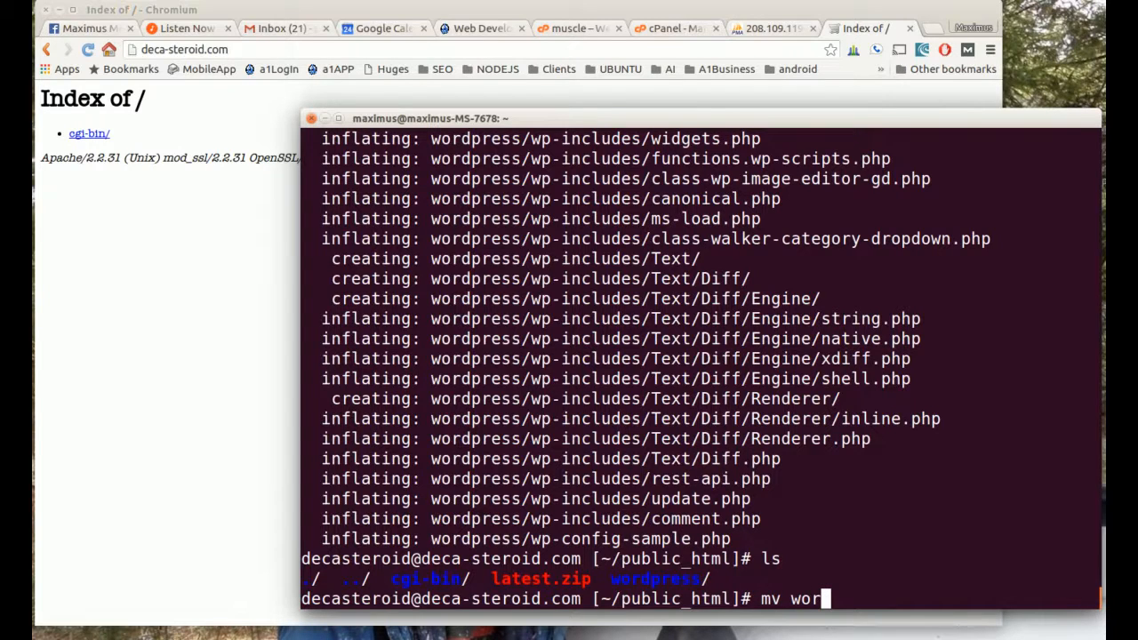
text(pr)
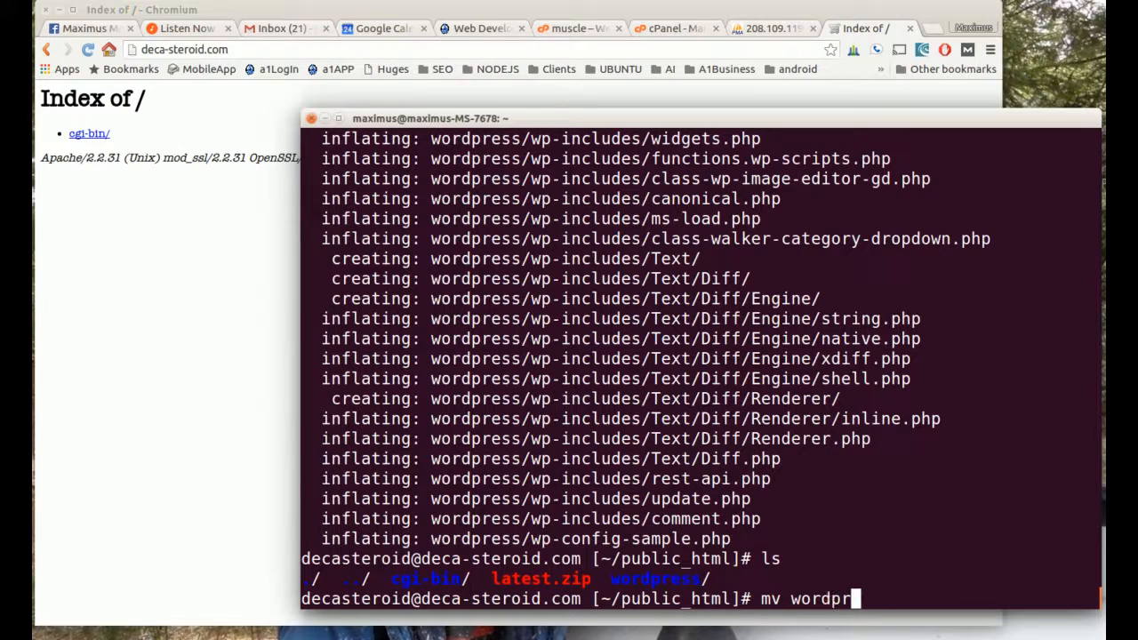
text(ess/*)
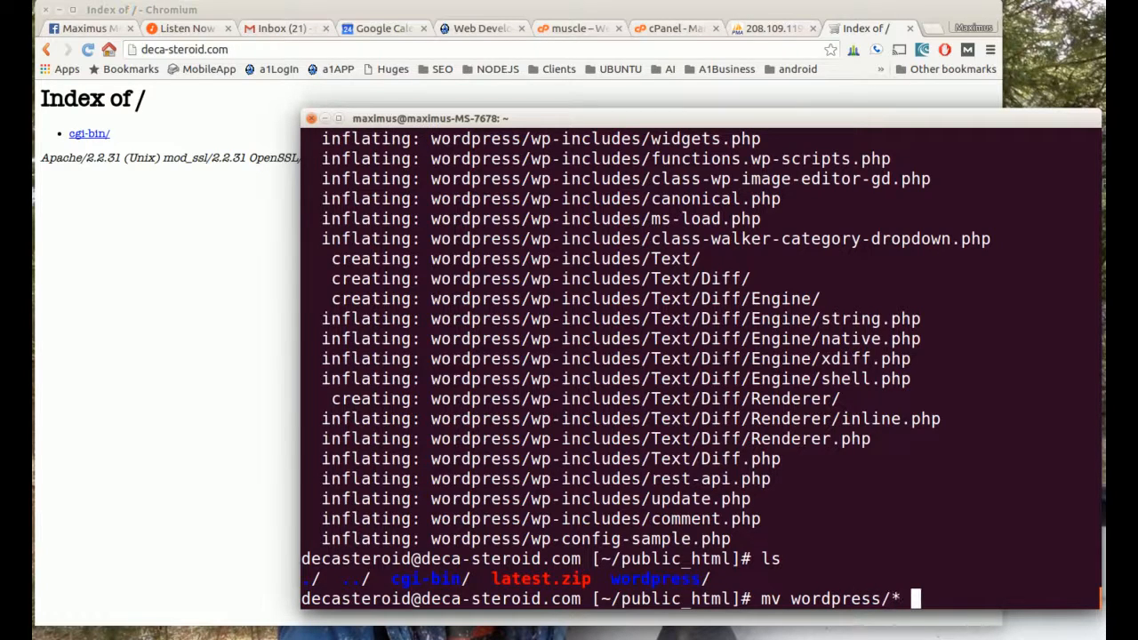
text(./)
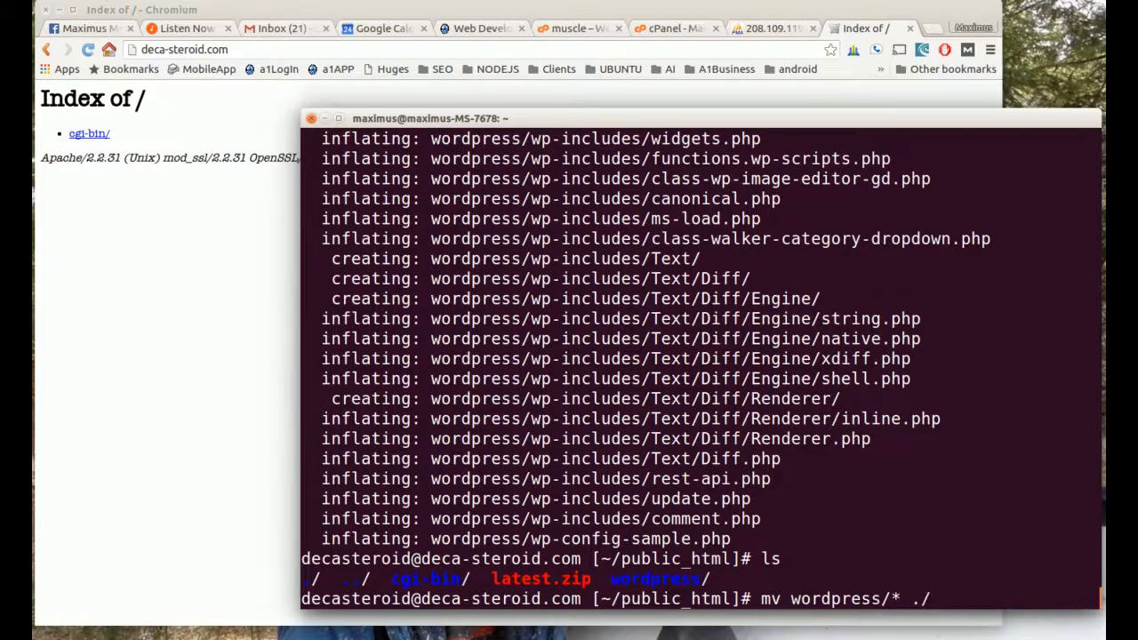
text(ls)
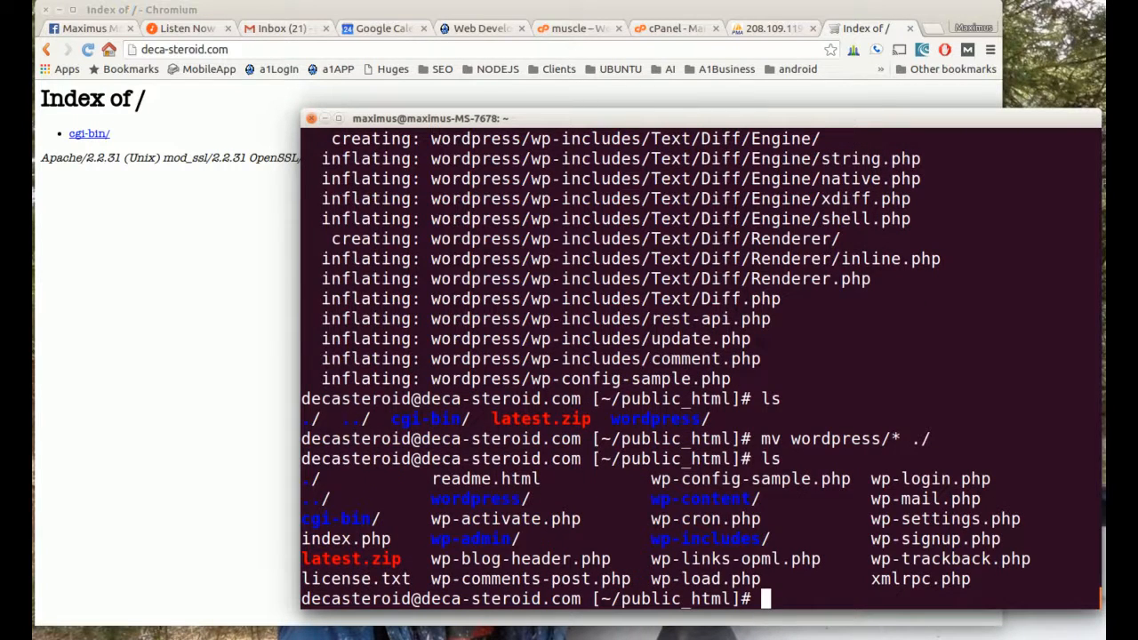
text(rm late)
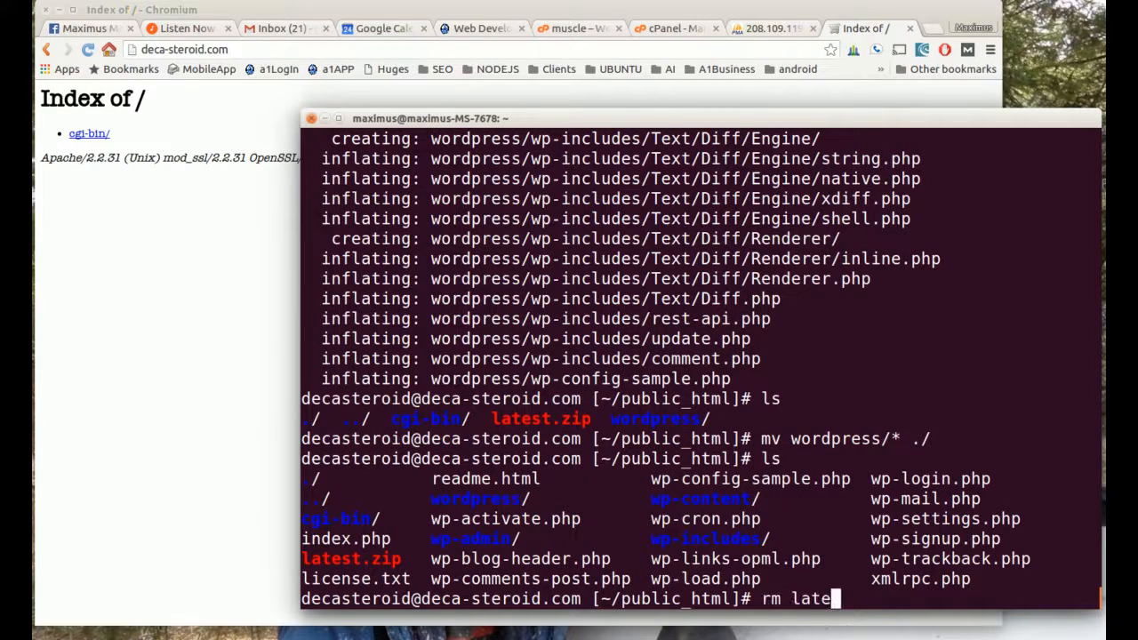
text(s)
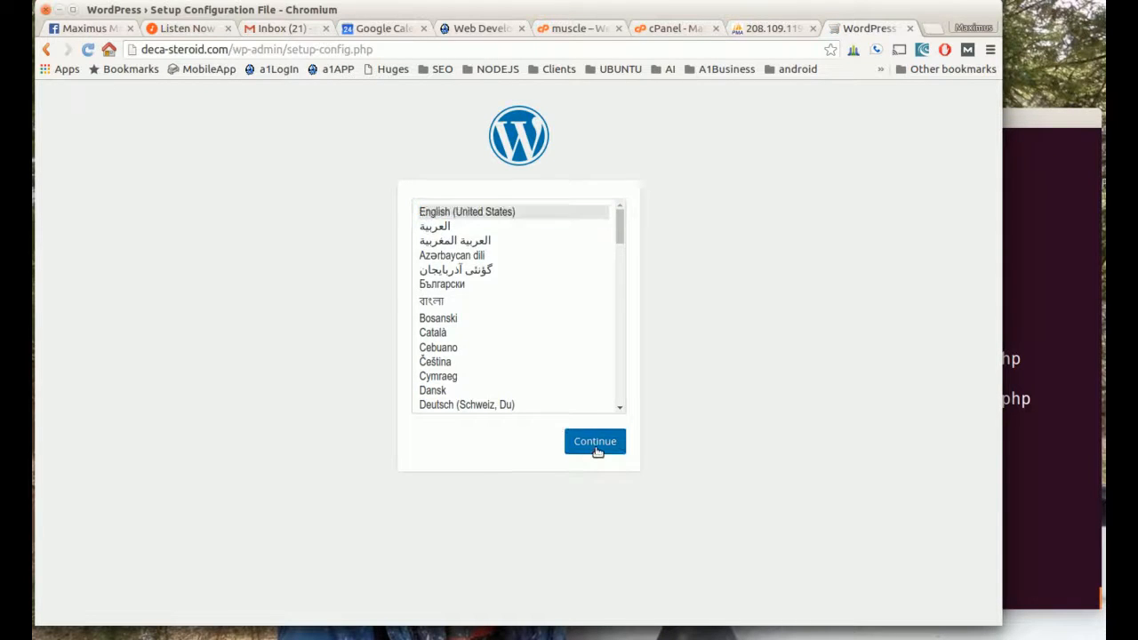
Keep English, submit the database connection details, and run the WordPress install
click(594, 441)
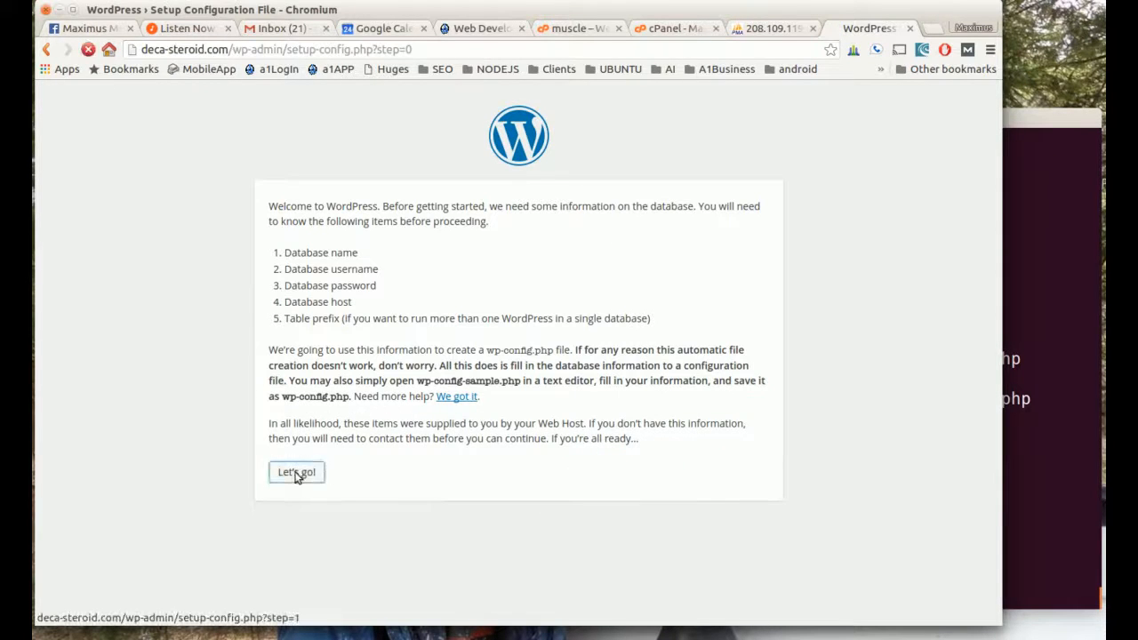
click(296, 472)
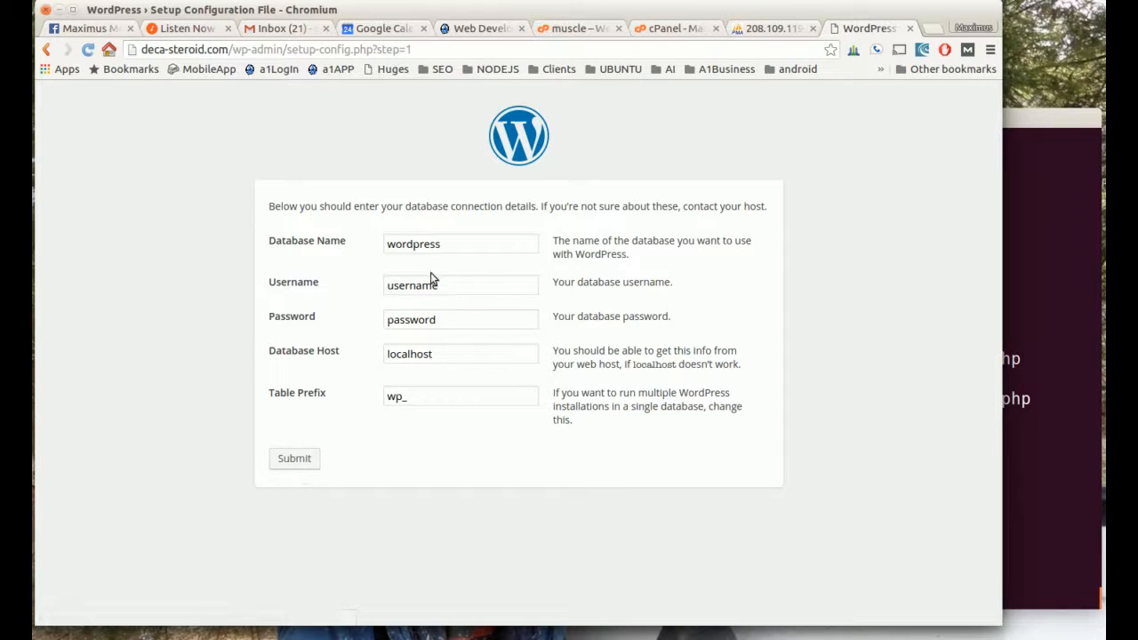
mouse_move(984, 78)
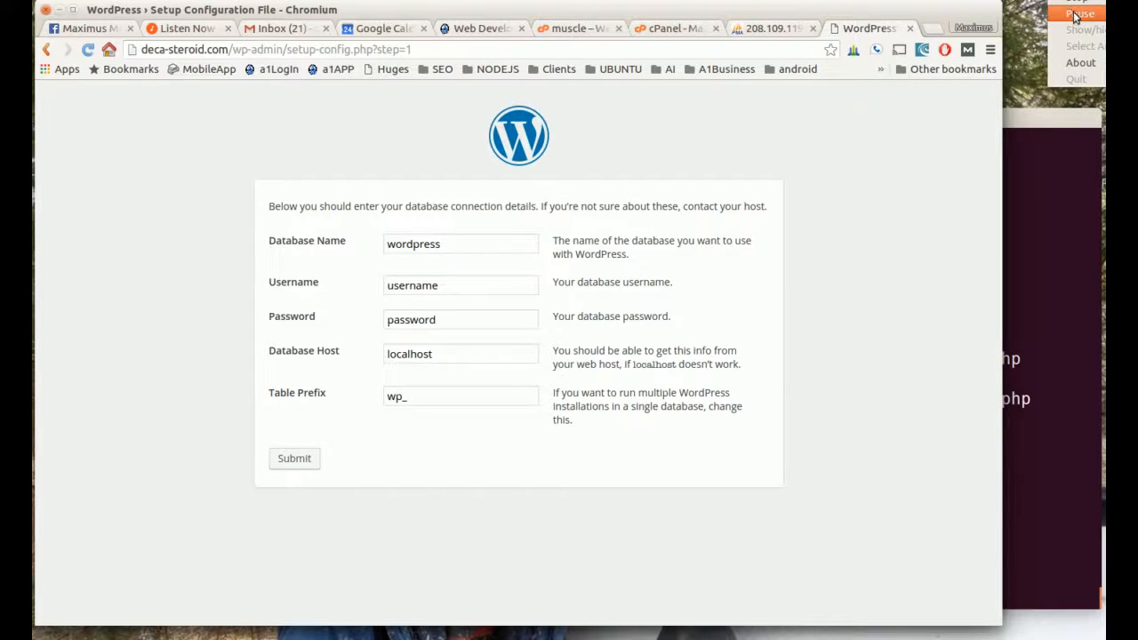
click(294, 458)
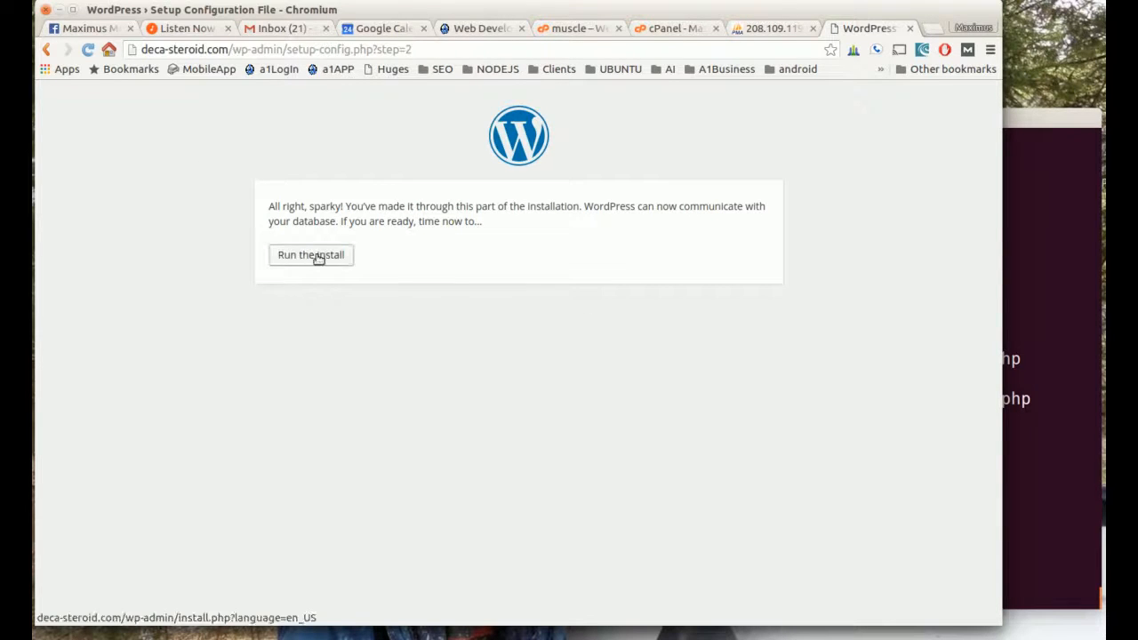
click(310, 254)
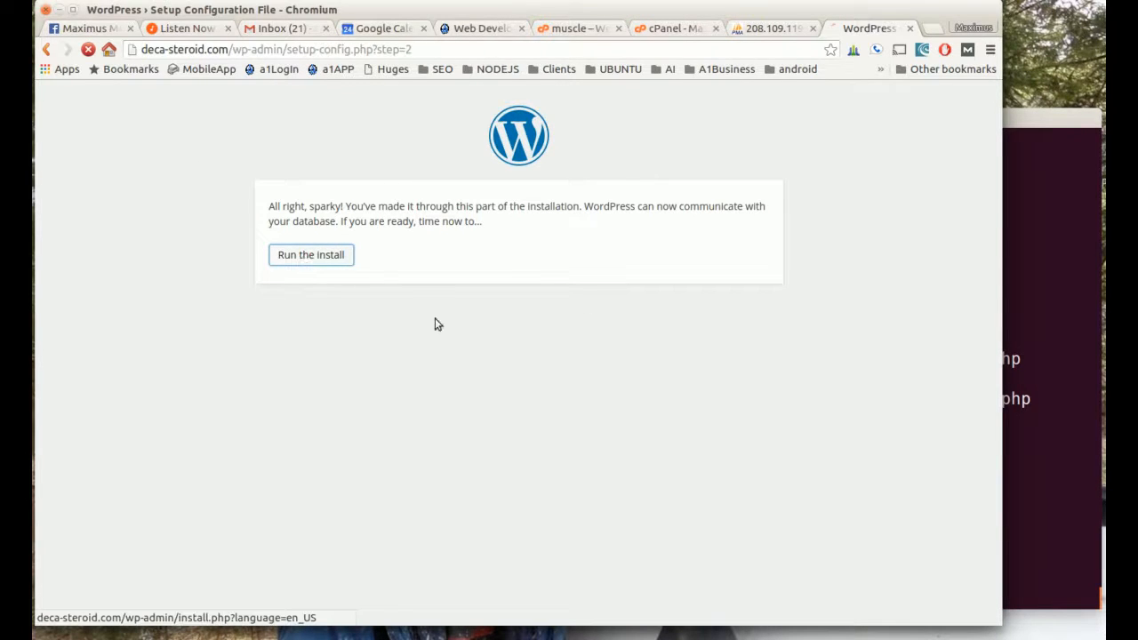
click(310, 254)
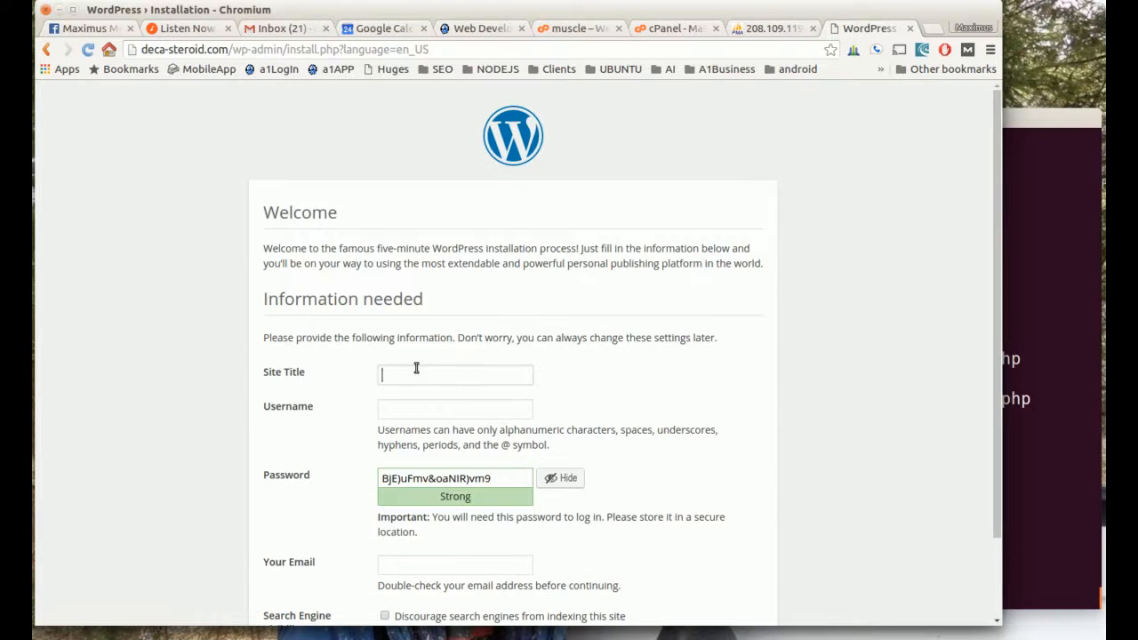
Install WordPress titled Deca Steroid with an admin account, confirmed weak password and email
text(D)
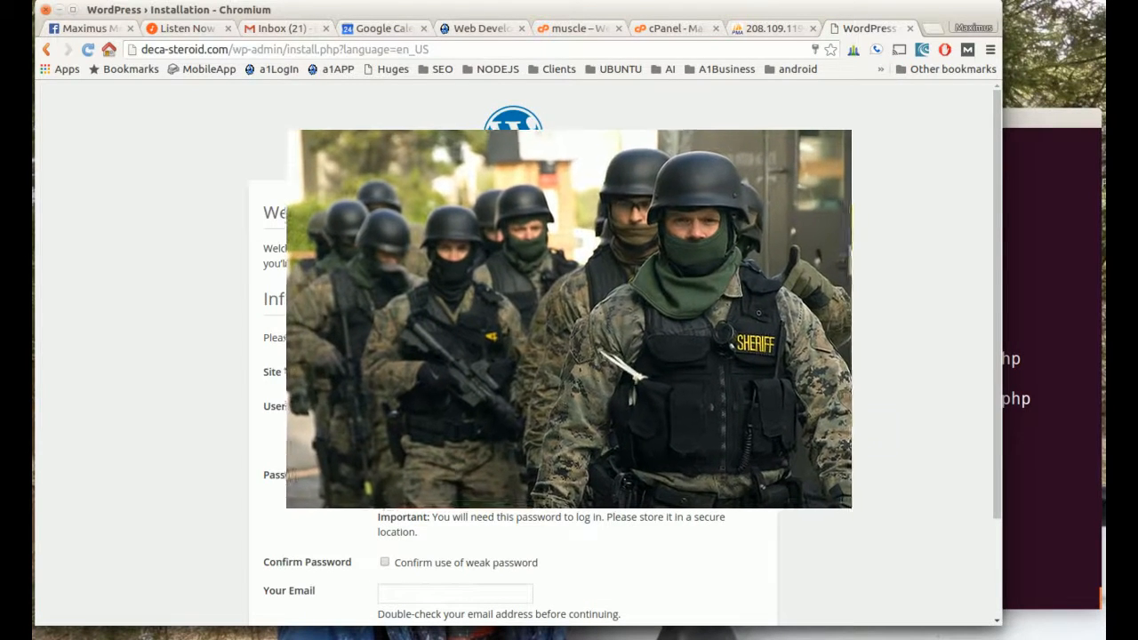
scroll(down, 3)
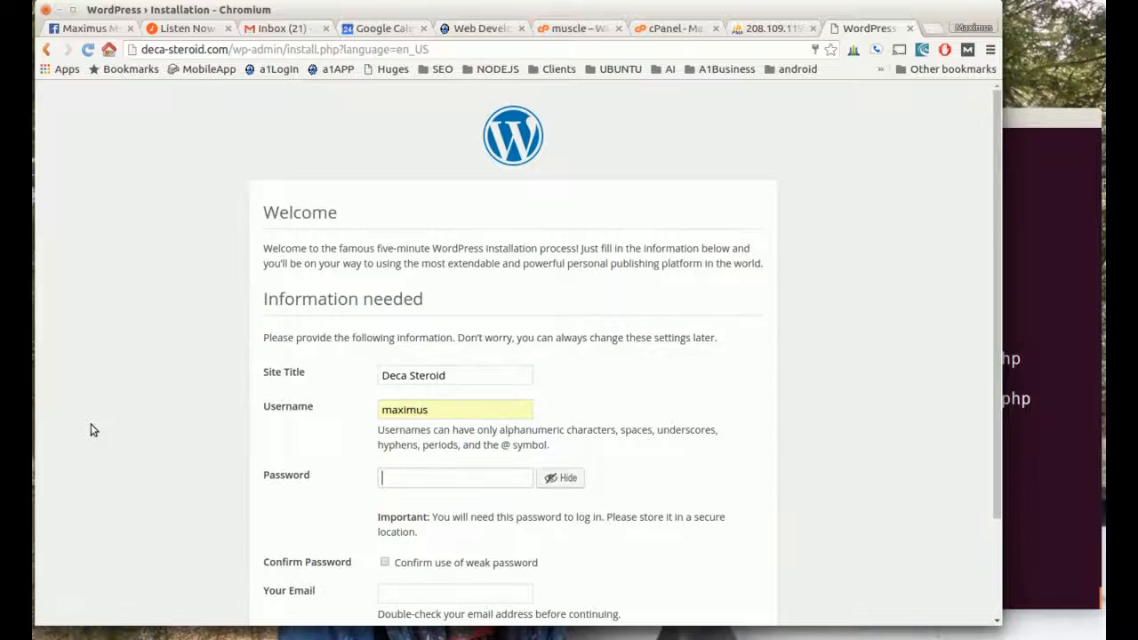
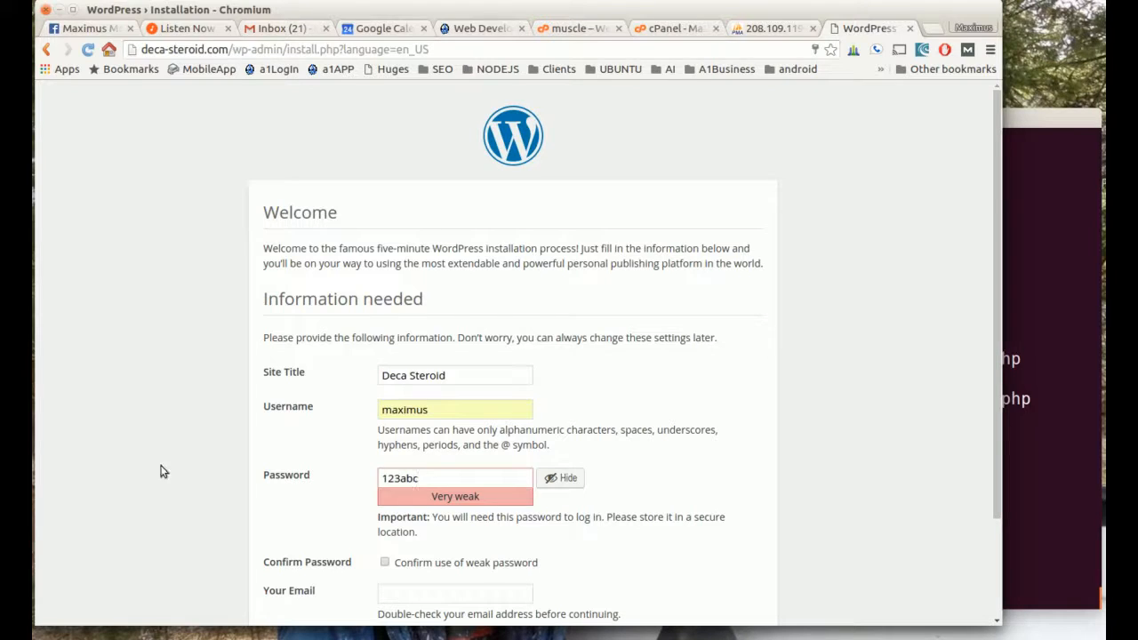
click(385, 561)
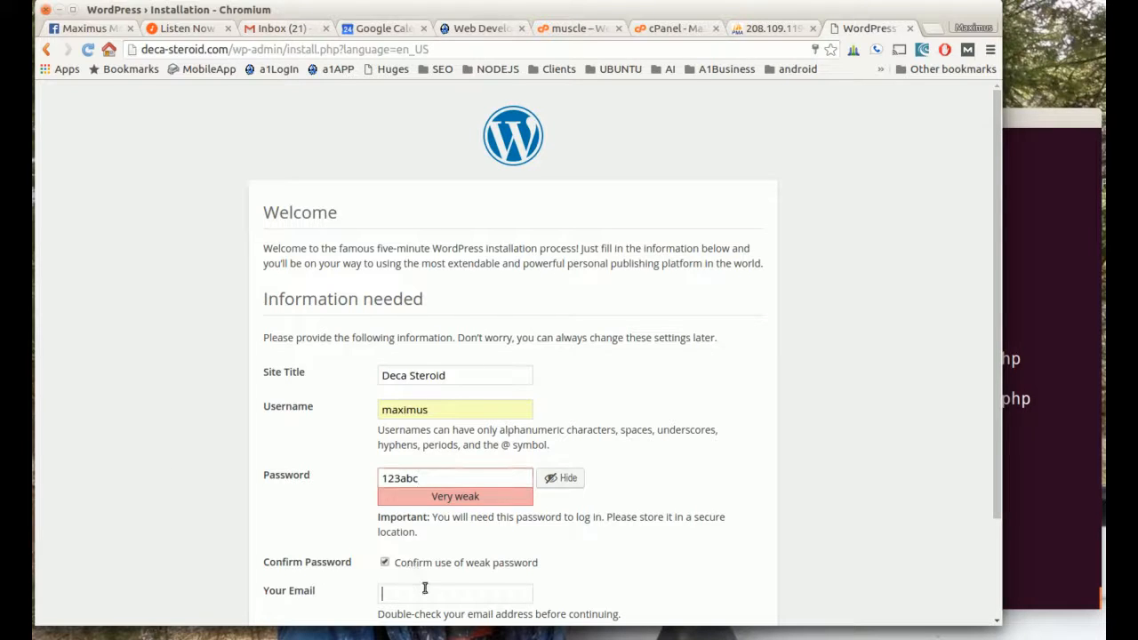
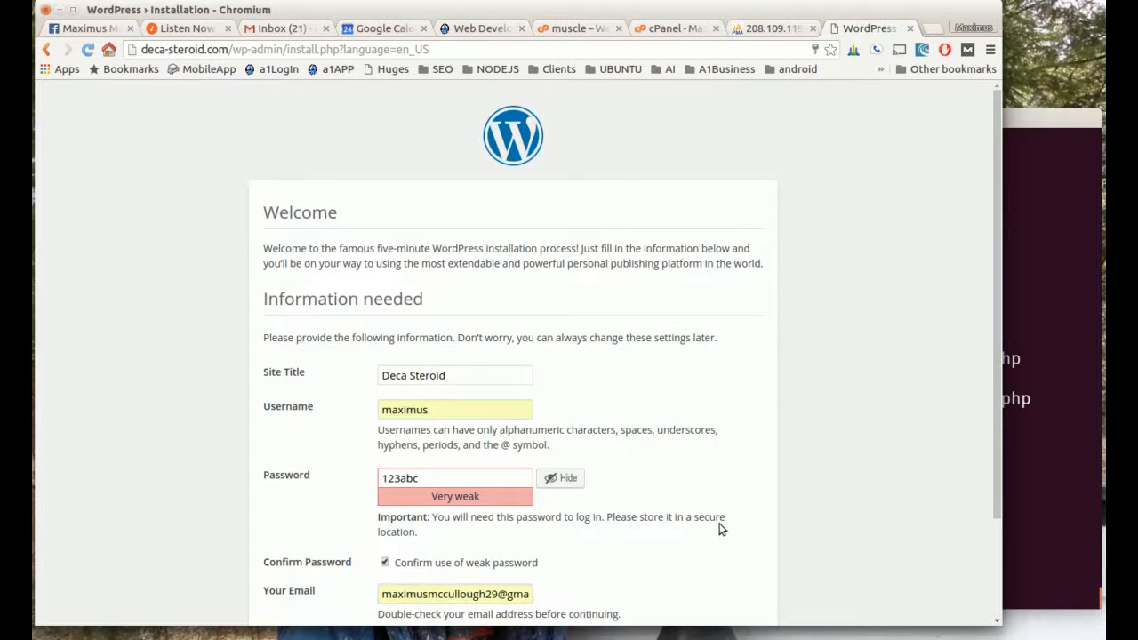
scroll(down, 3)
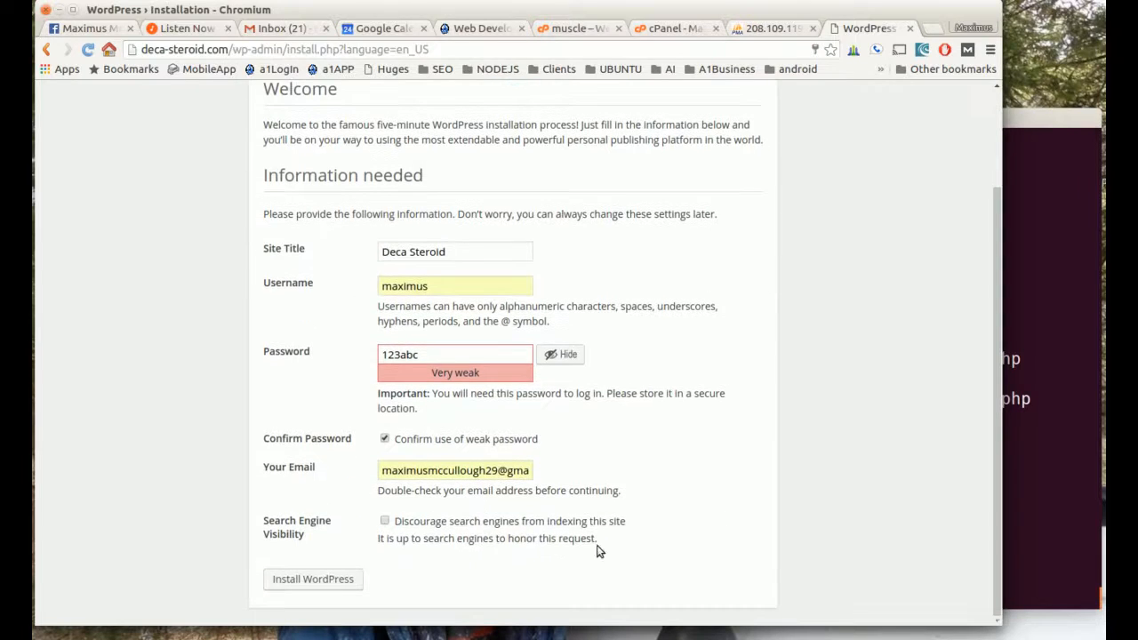
click(312, 579)
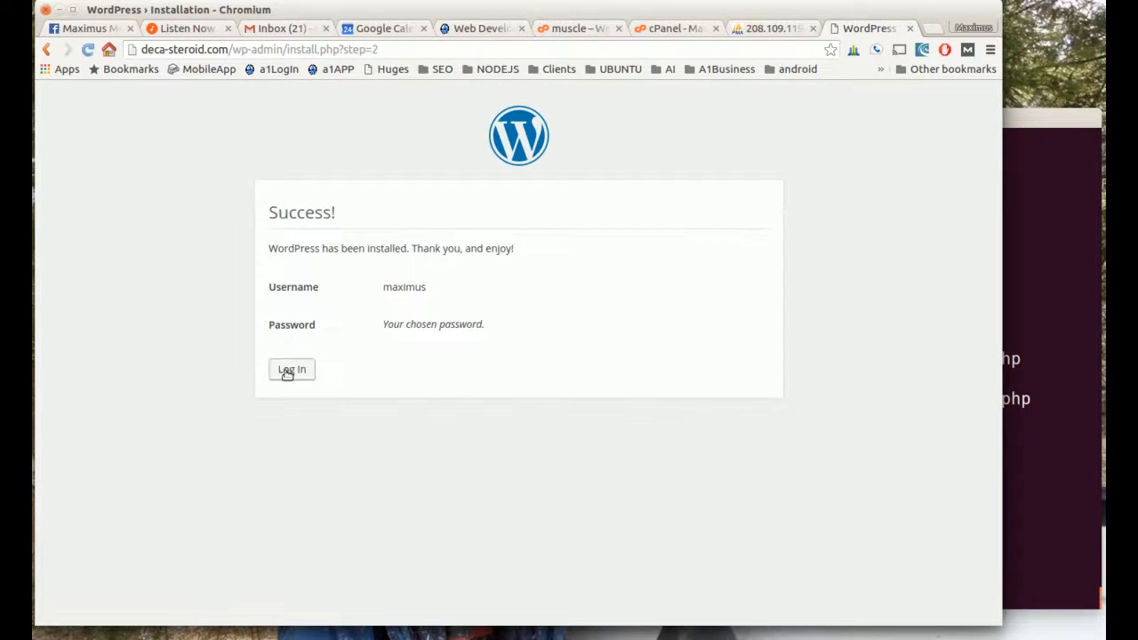
Log in to the new site's admin area with the new admin credentials
click(291, 369)
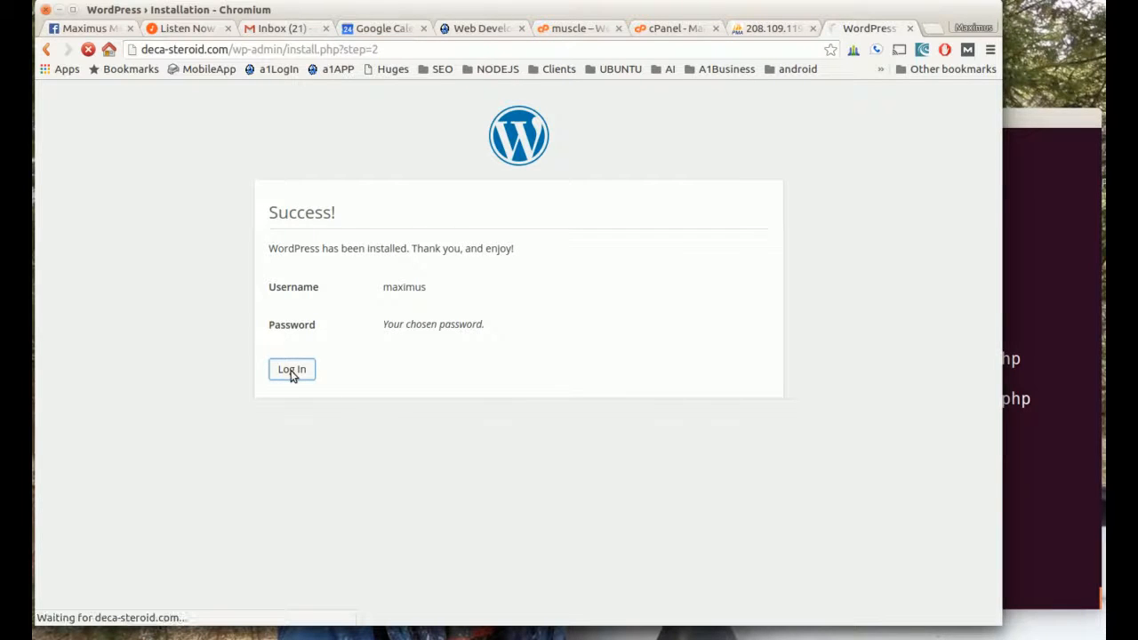
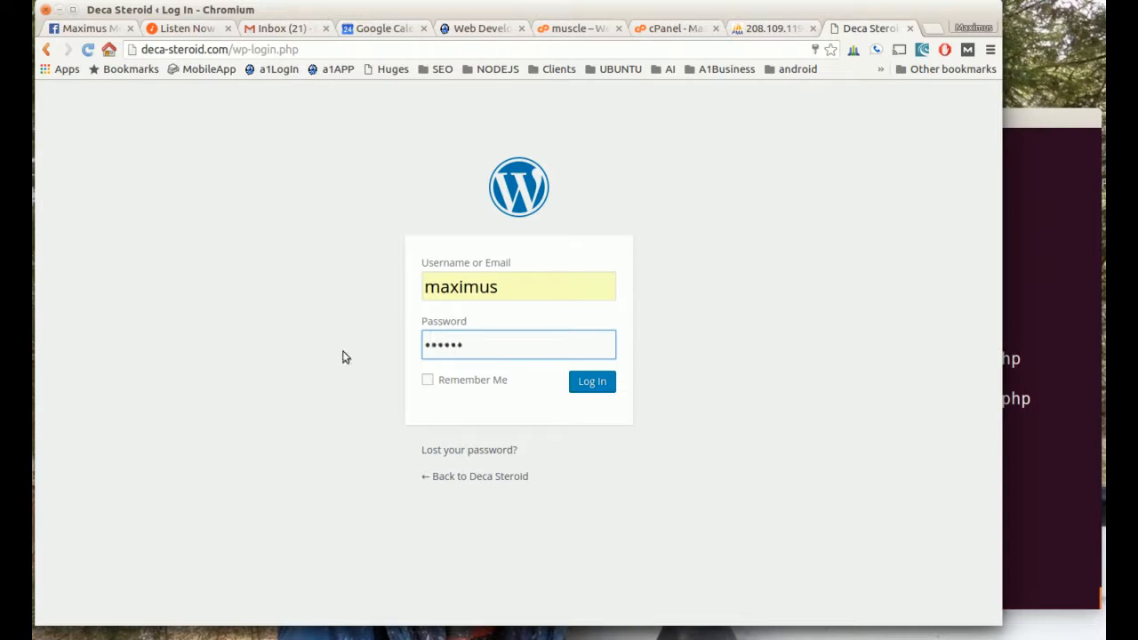
mouse_move(511, 377)
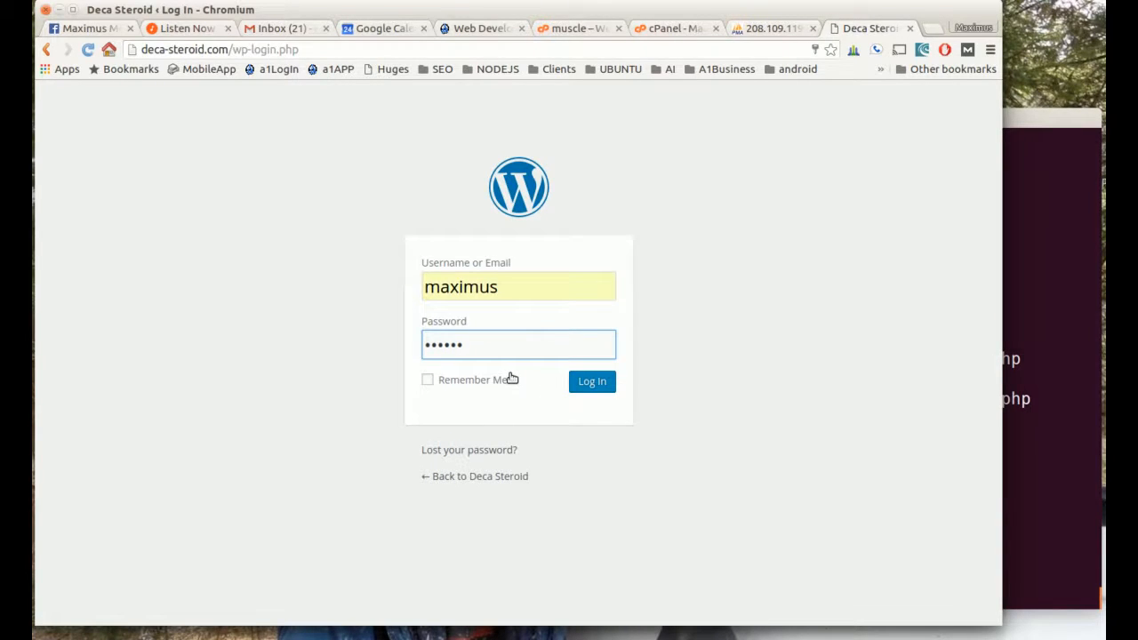
click(591, 381)
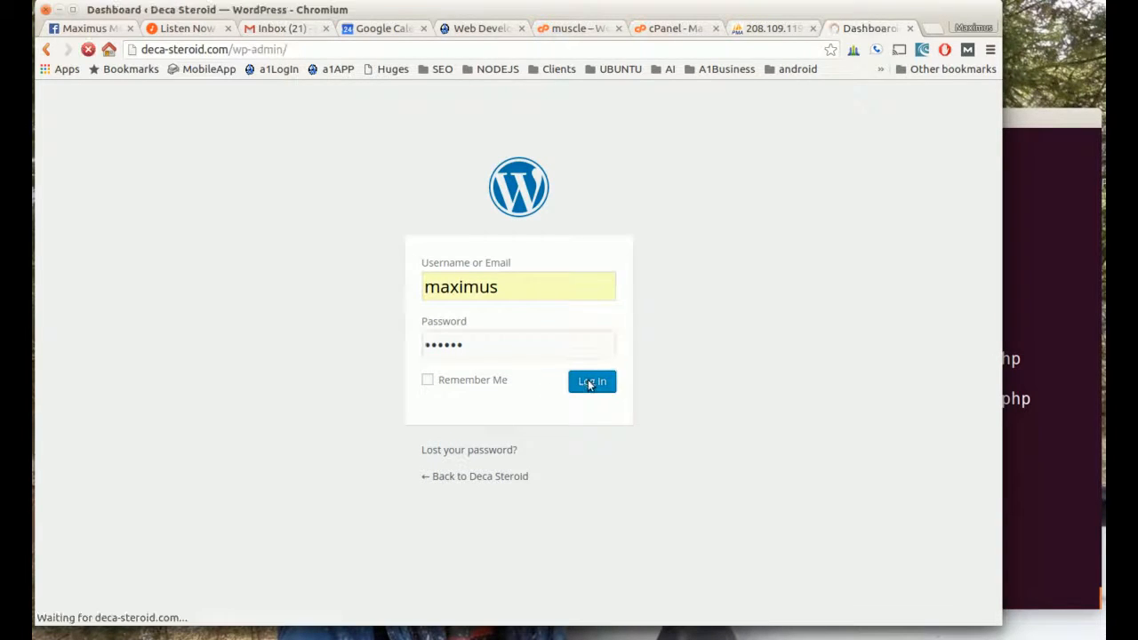
Visit the Deca Steroid front end from the dashboard's admin bar
click(591, 381)
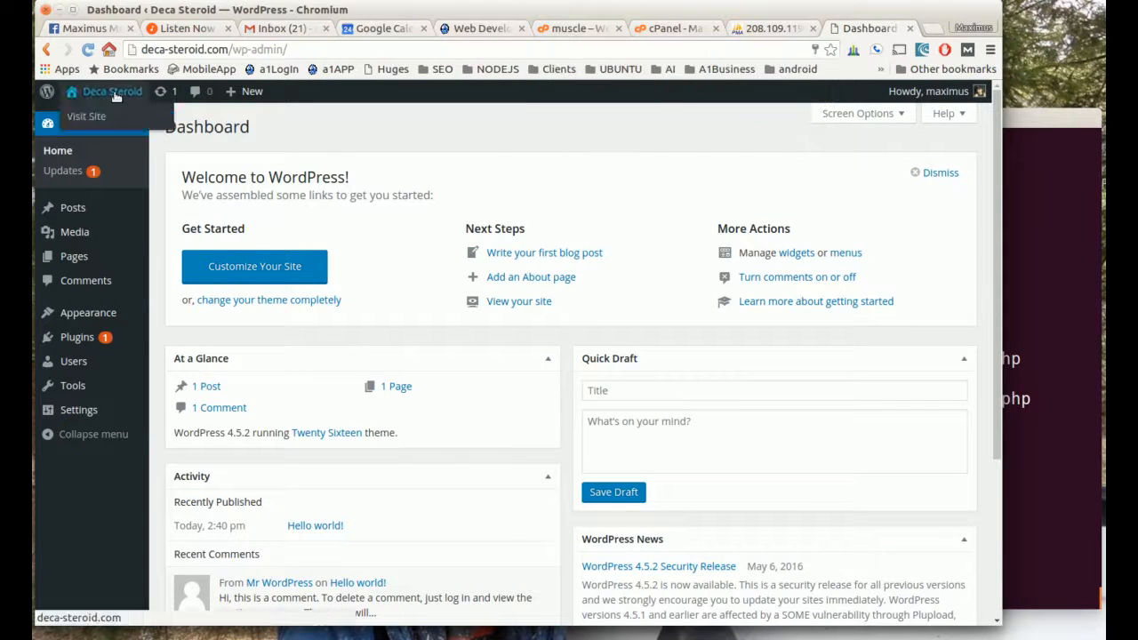
click(86, 116)
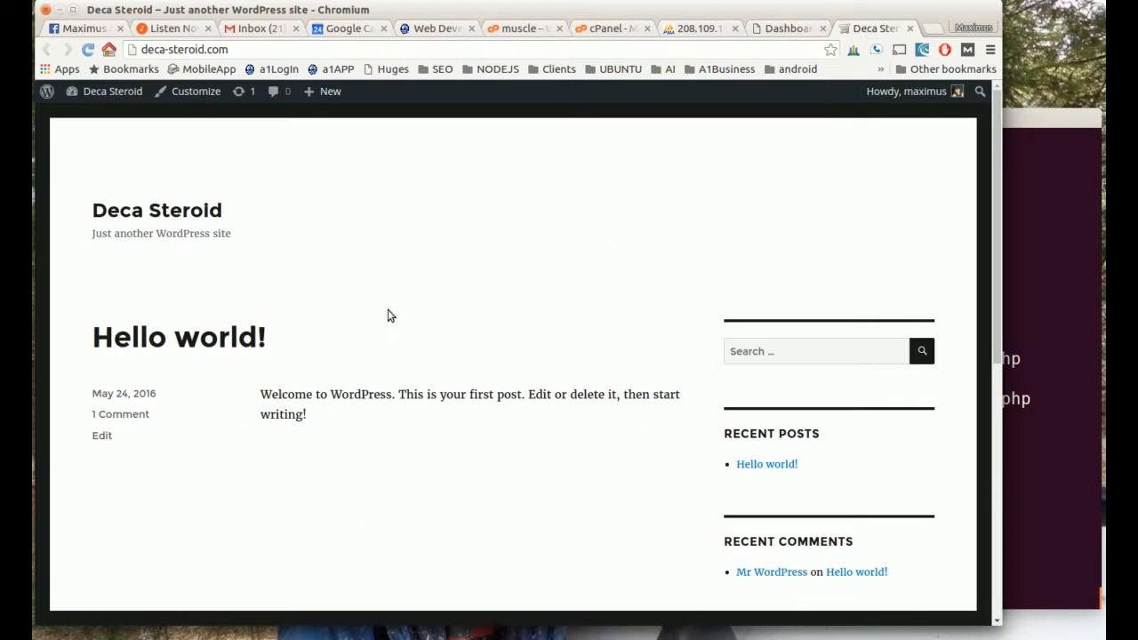
mouse_move(462, 363)
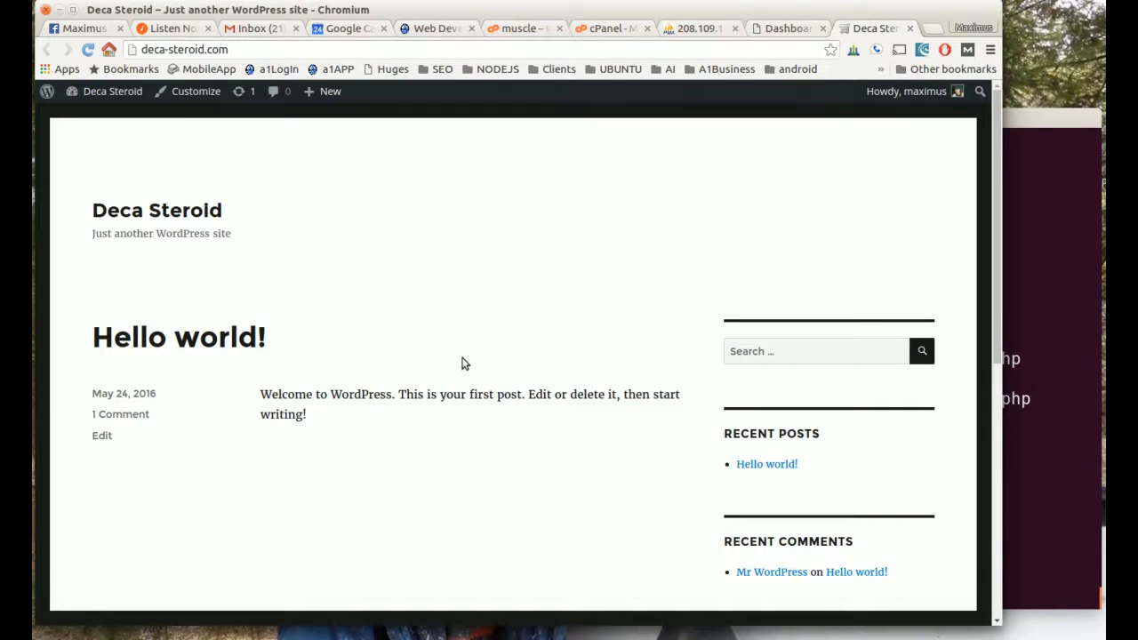